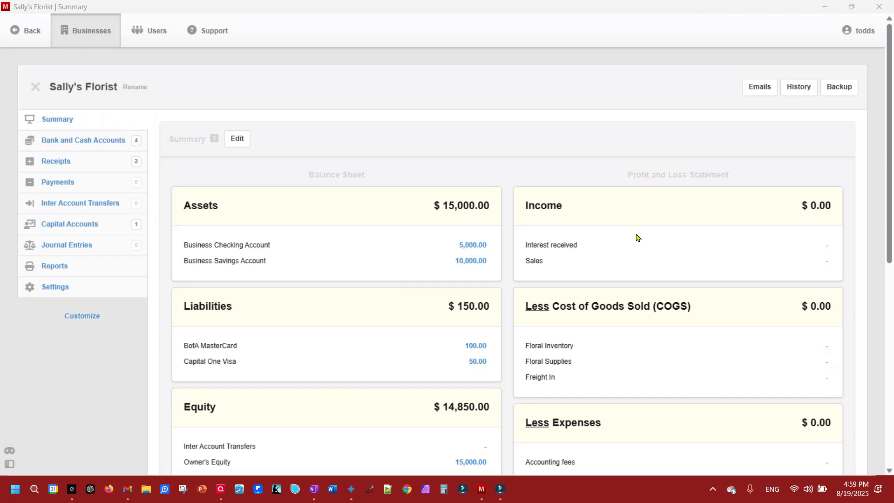
{"action": "mouse_move", "coordinate": [860, 423]}
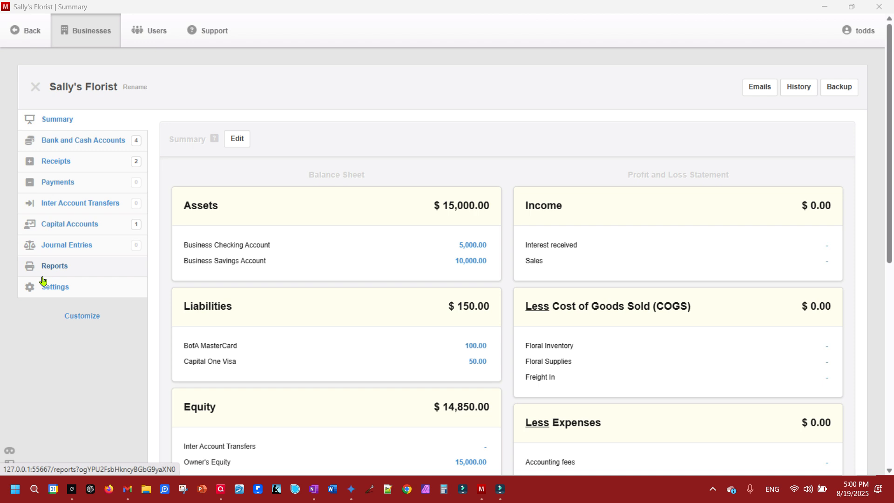
- In Customize, scroll the Tabs list and tick Suppliers alongside Bank and Cash Accounts
{"action": "left_click", "coordinate": [82, 316]}
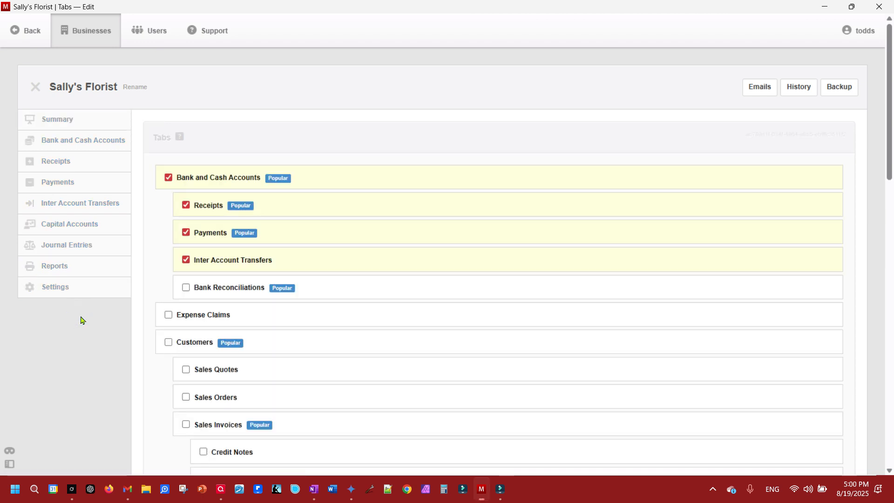
{"action": "scroll", "scroll_direction": "down", "scroll_amount": 3}
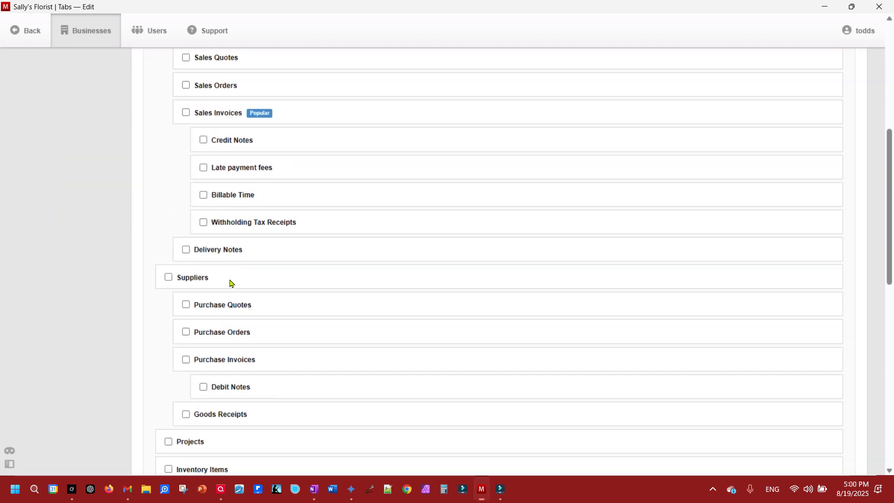
{"action": "scroll", "scroll_direction": "down", "scroll_amount": 3}
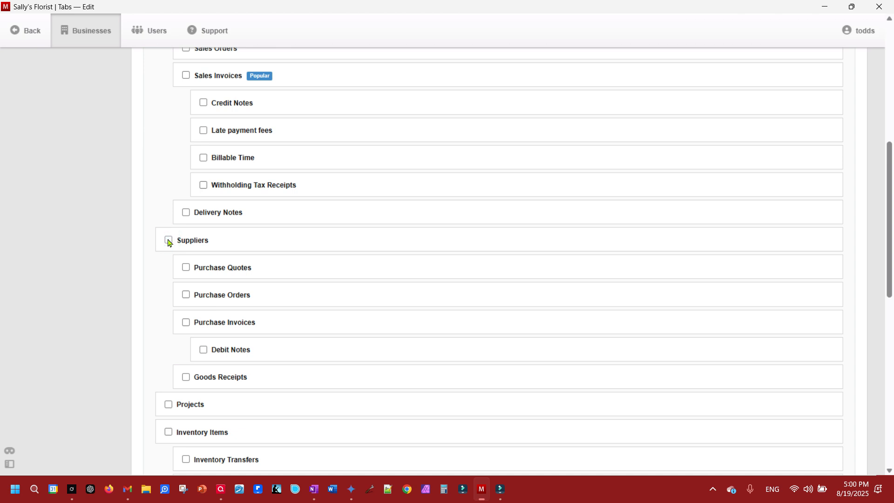
{"action": "scroll", "scroll_direction": "down", "scroll_amount": 3}
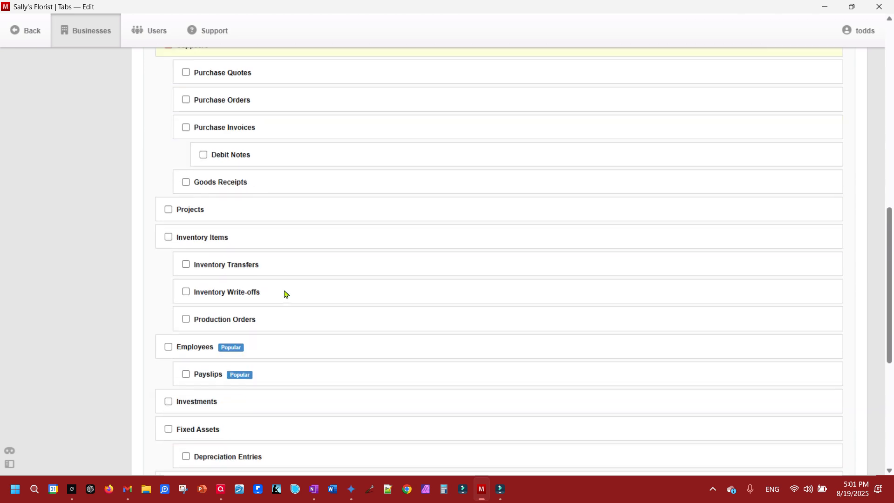
{"action": "scroll", "scroll_direction": "down", "scroll_amount": 3}
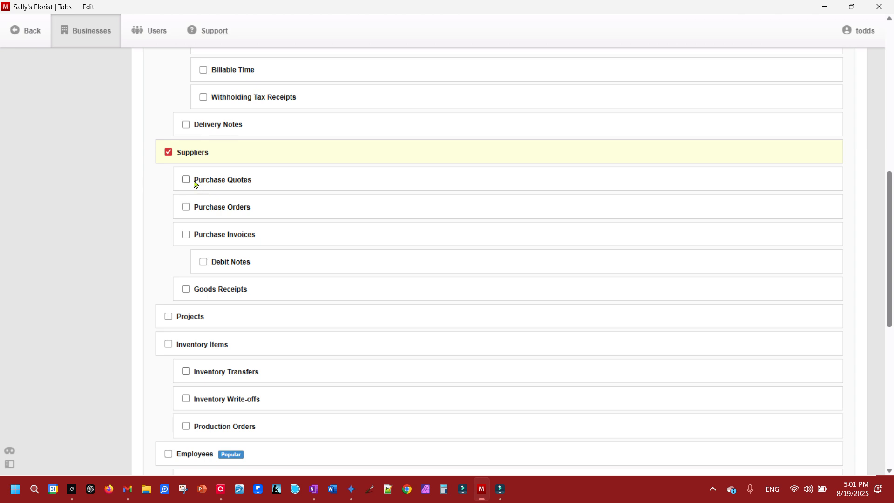
{"action": "mouse_move", "coordinate": [191, 266]}
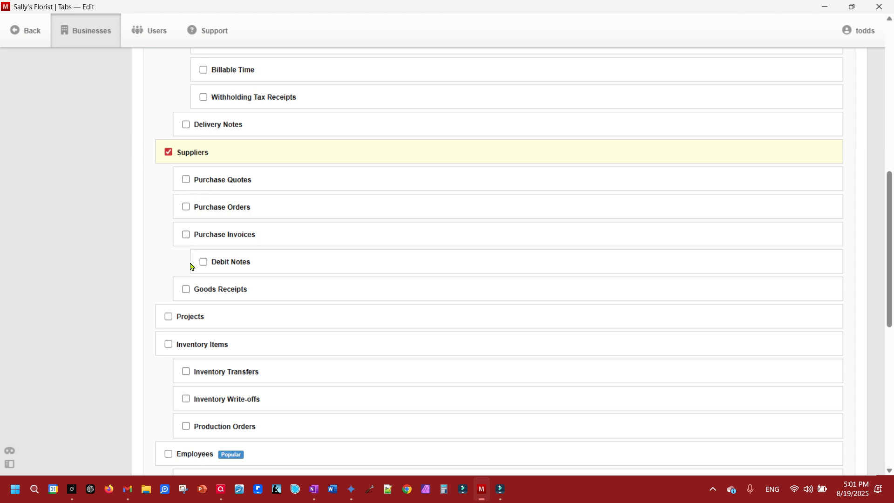
{"action": "mouse_move", "coordinate": [187, 294]}
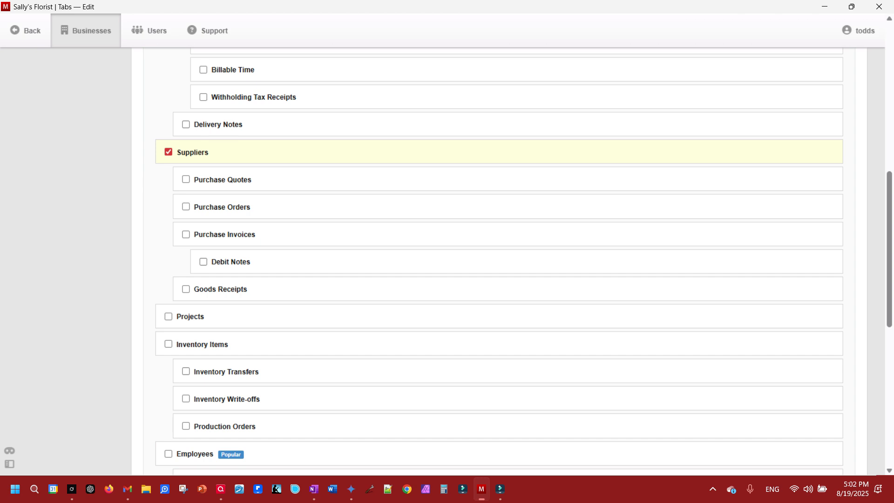
- Update the tab selection so the Suppliers and Capital Accounts tabs appear
{"action": "scroll", "scroll_direction": "down", "scroll_amount": 3}
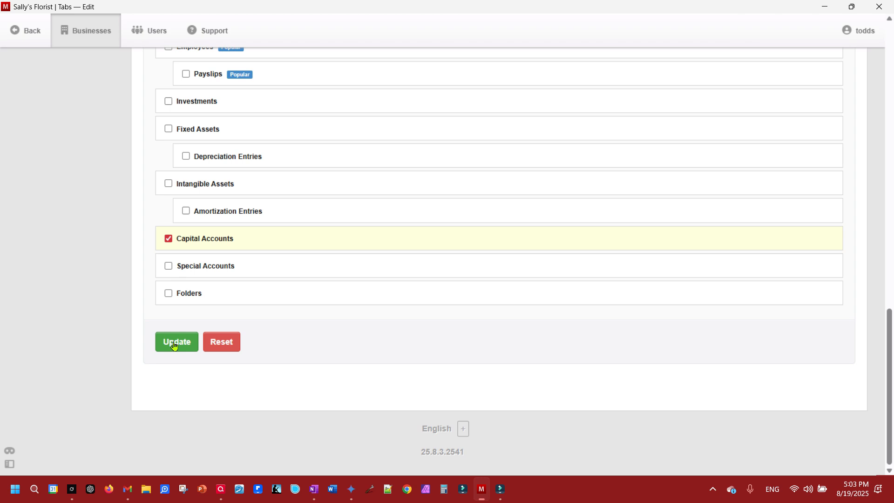
{"action": "left_click", "coordinate": [174, 342]}
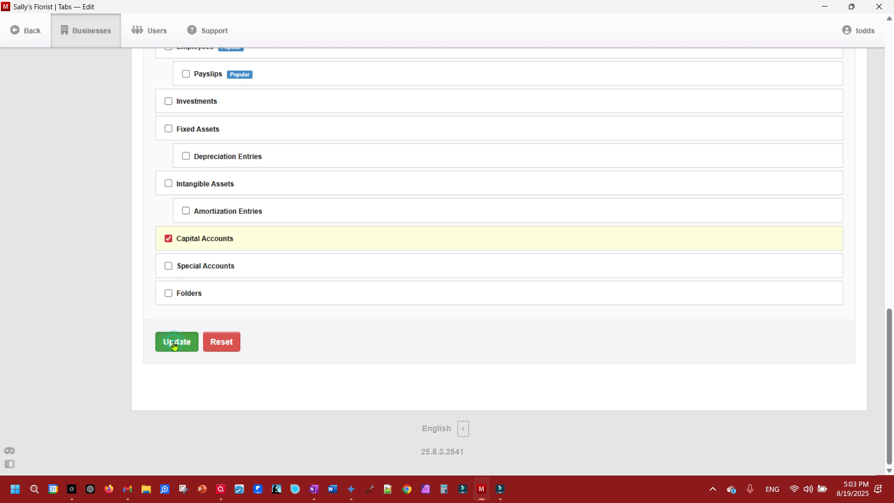
{"action": "left_click", "coordinate": [176, 341]}
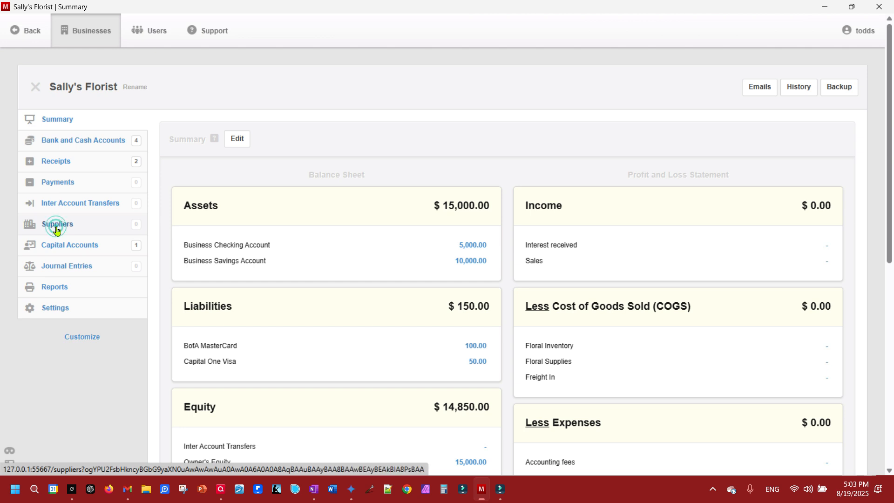
- Create a new supplier record named 'Walmart'
{"action": "left_click", "coordinate": [57, 224]}
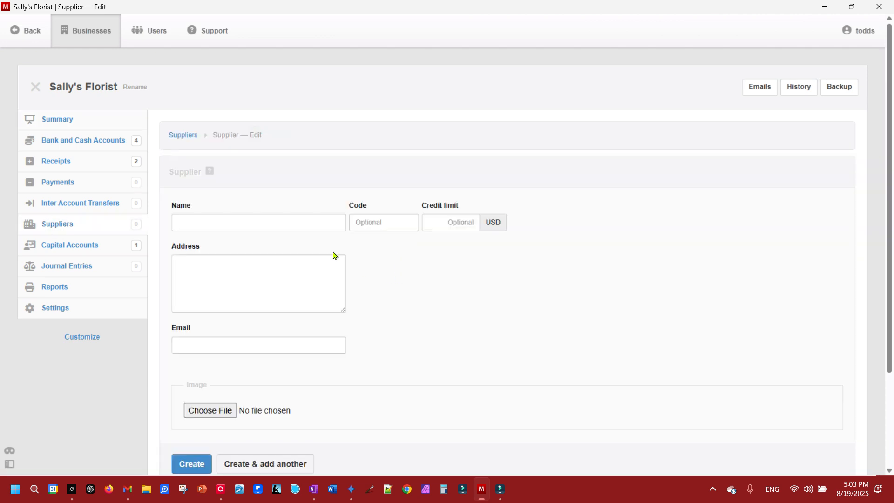
{"action": "type", "text": "W"}
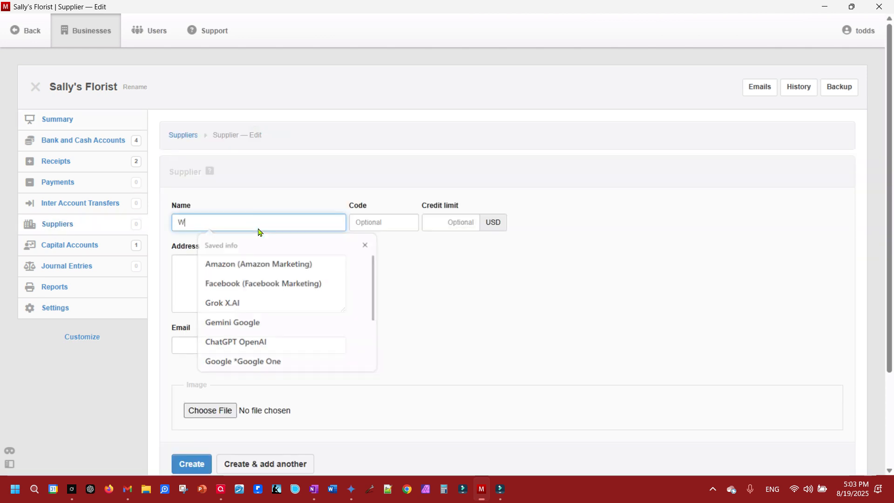
{"action": "type", "text": "almart"}
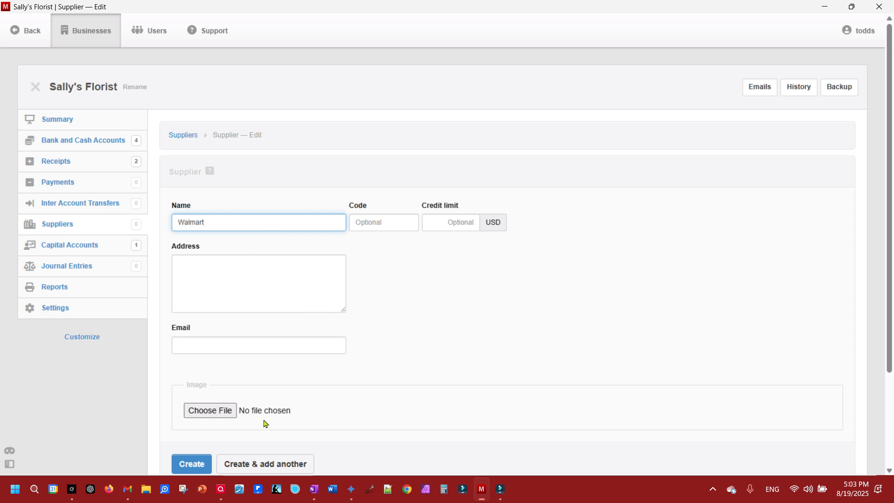
{"action": "mouse_move", "coordinate": [133, 464]}
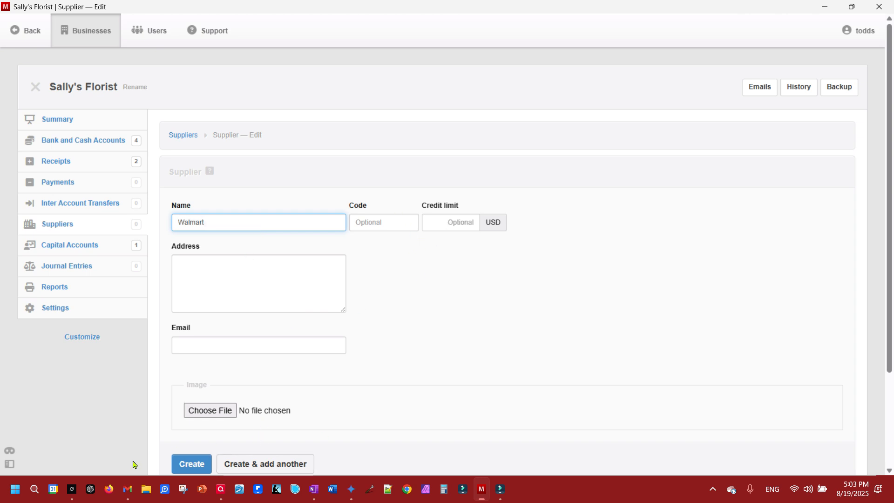
{"action": "left_click", "coordinate": [191, 464]}
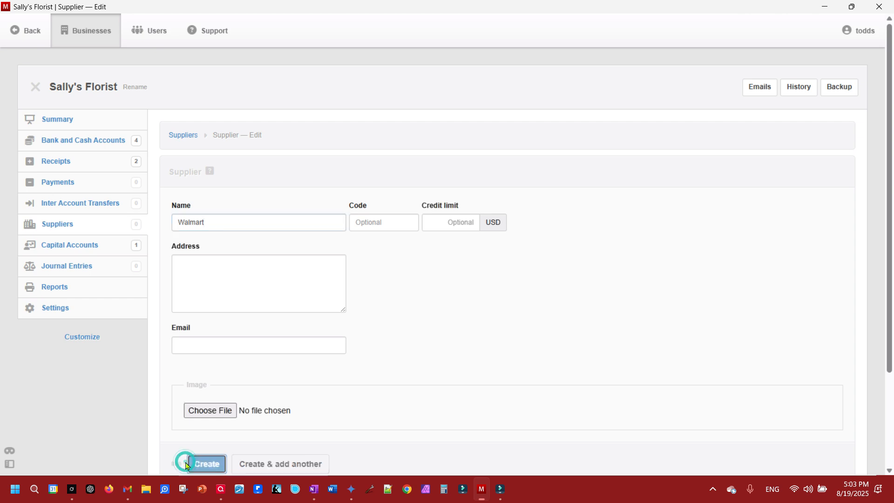
{"action": "left_click", "coordinate": [207, 464]}
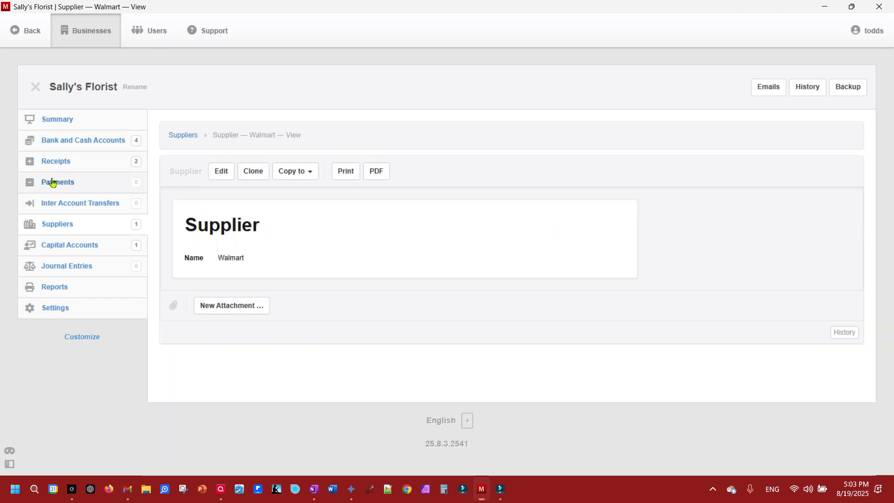
{"action": "mouse_move", "coordinate": [376, 162]}
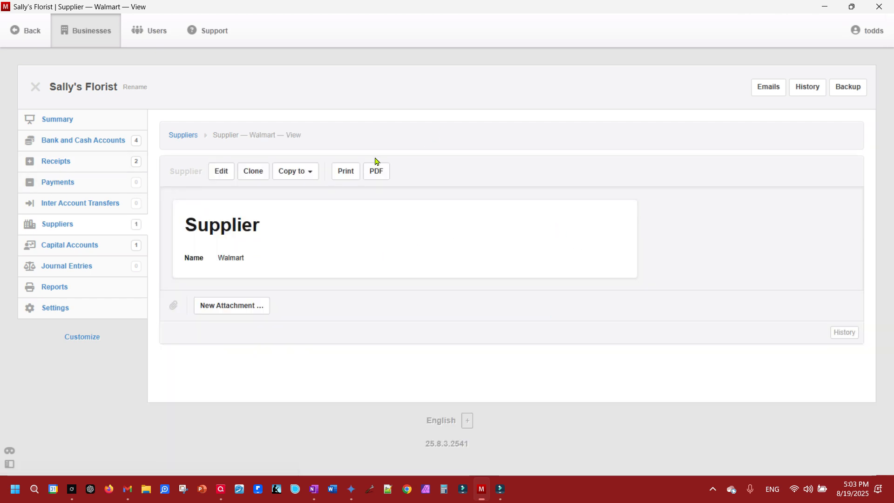
{"action": "mouse_move", "coordinate": [82, 269]}
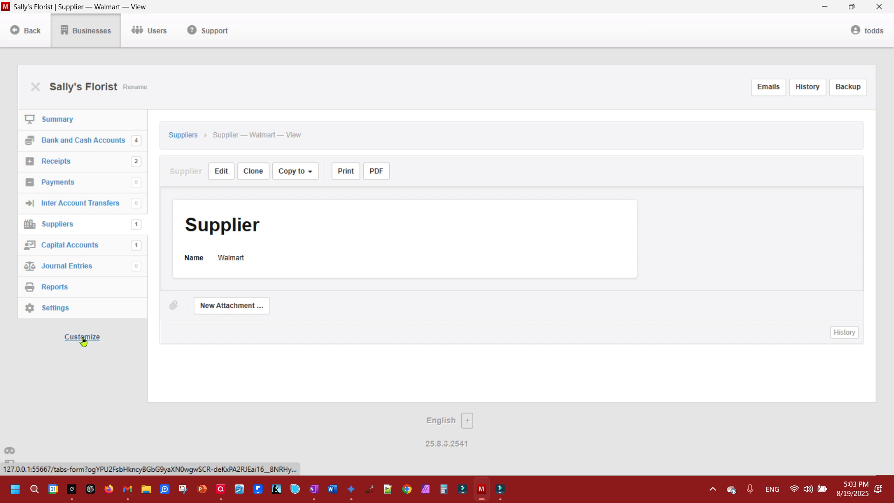
{"action": "left_click", "coordinate": [81, 337]}
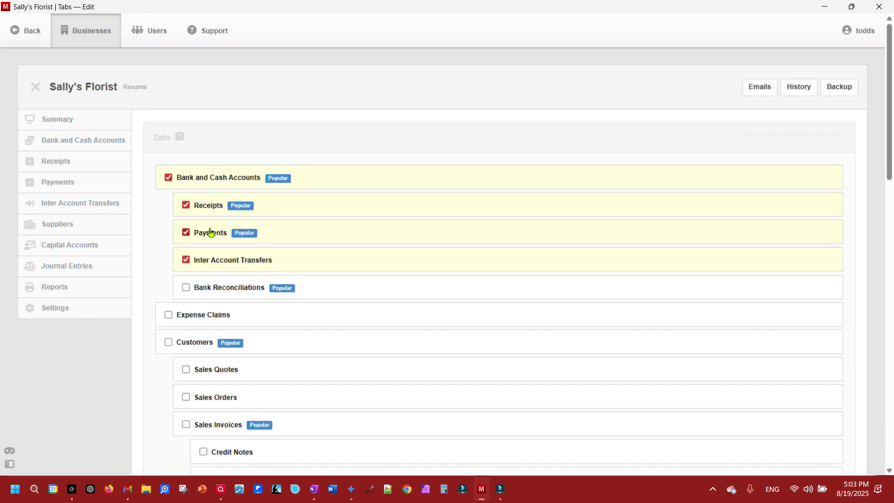
{"action": "mouse_move", "coordinate": [190, 246]}
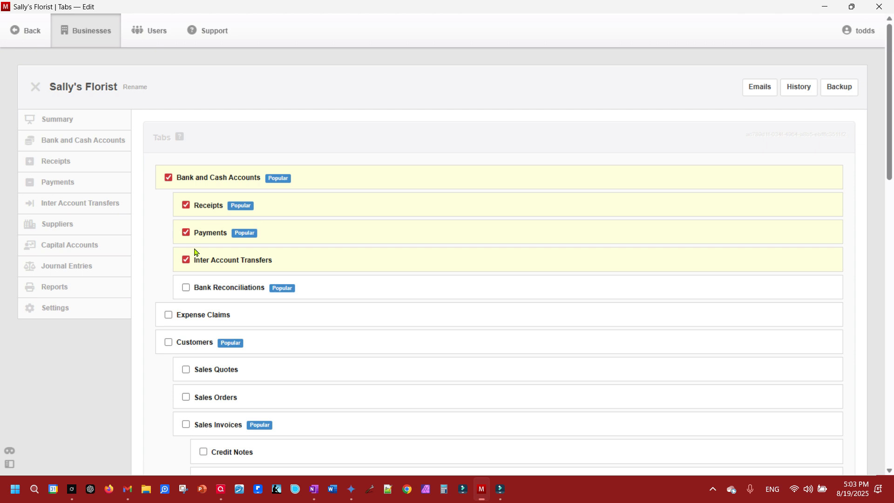
{"action": "mouse_move", "coordinate": [35, 86]}
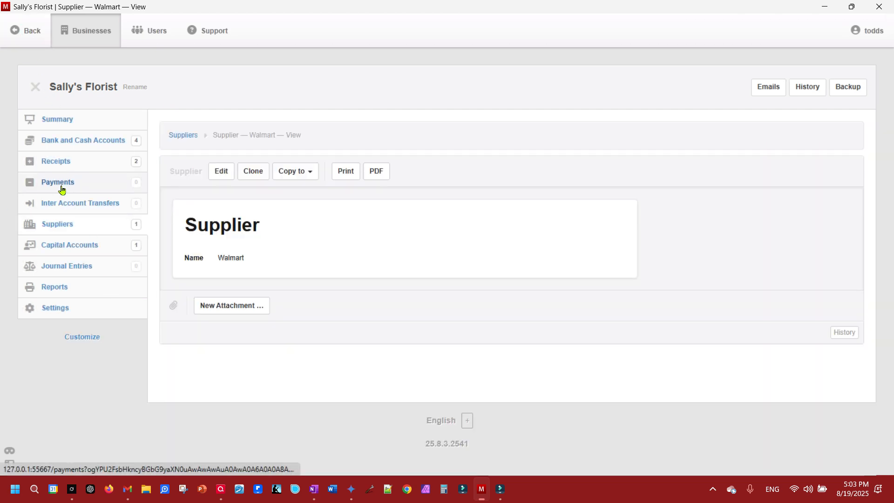
- Start a new payment paid from Sally's Visa to the supplier Walmart
{"action": "left_click", "coordinate": [57, 182]}
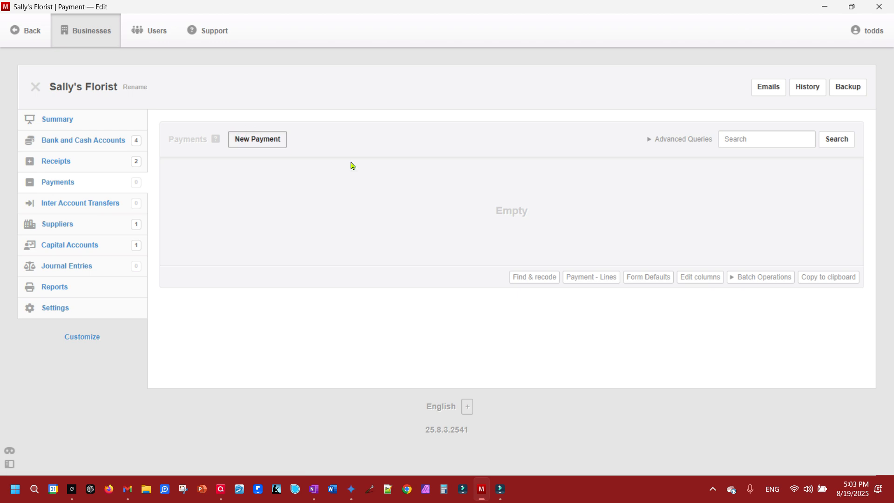
{"action": "left_click", "coordinate": [257, 139]}
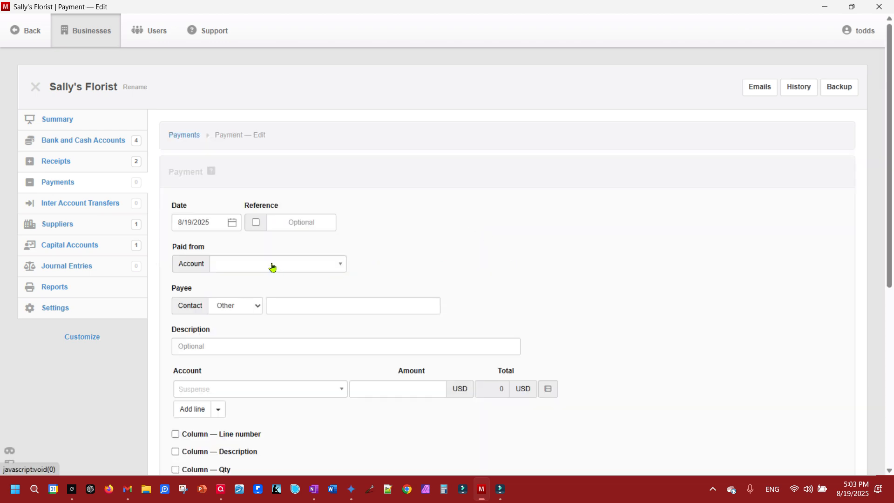
{"action": "left_click", "coordinate": [278, 264]}
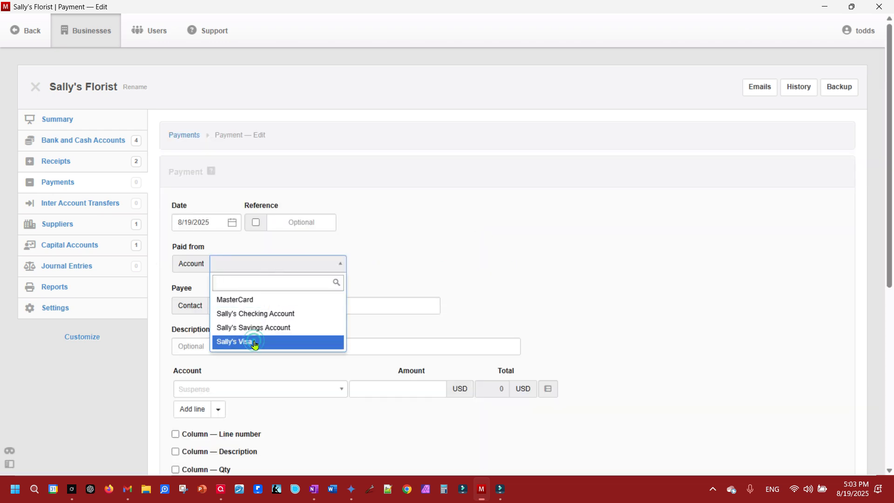
{"action": "left_click", "coordinate": [236, 342]}
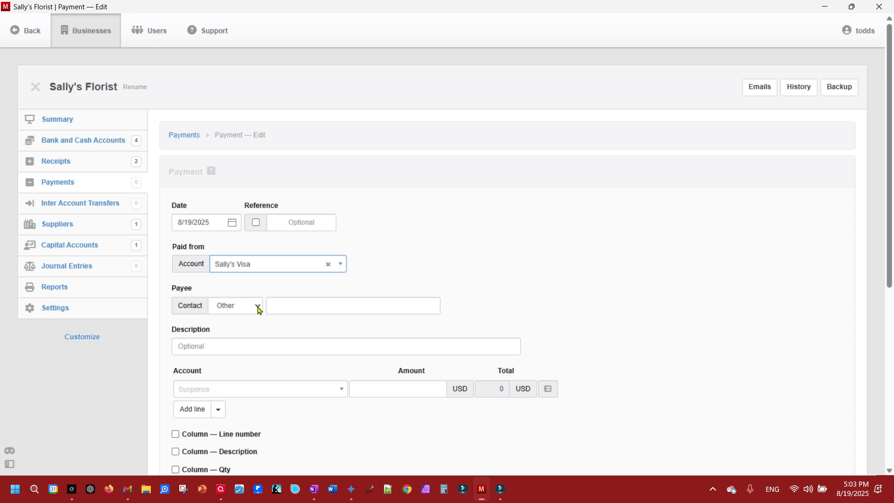
{"action": "left_click", "coordinate": [258, 306]}
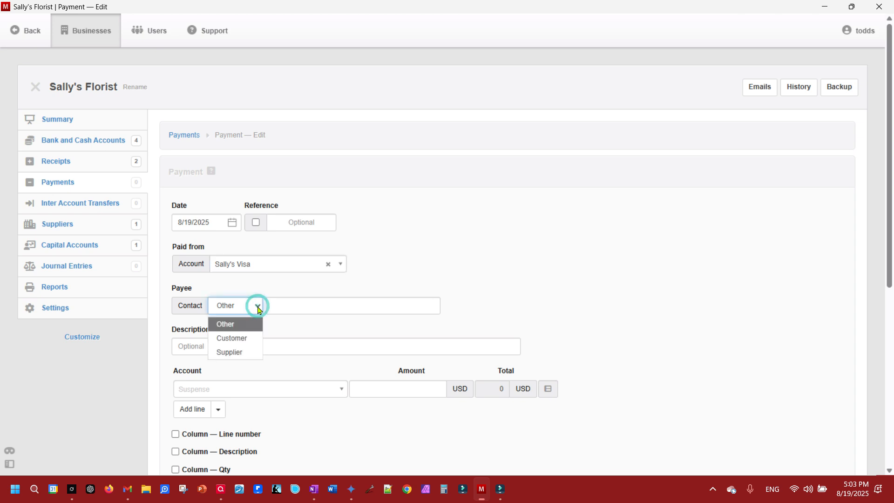
{"action": "left_click", "coordinate": [229, 352]}
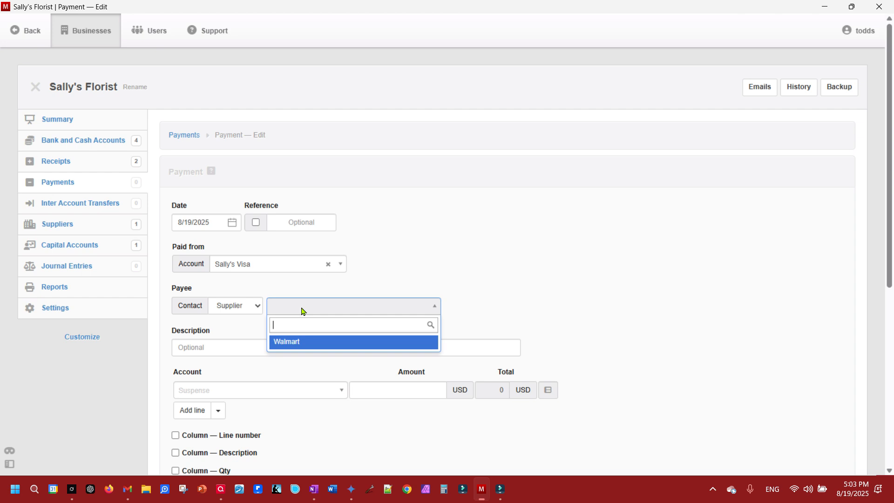
{"action": "left_click", "coordinate": [287, 342]}
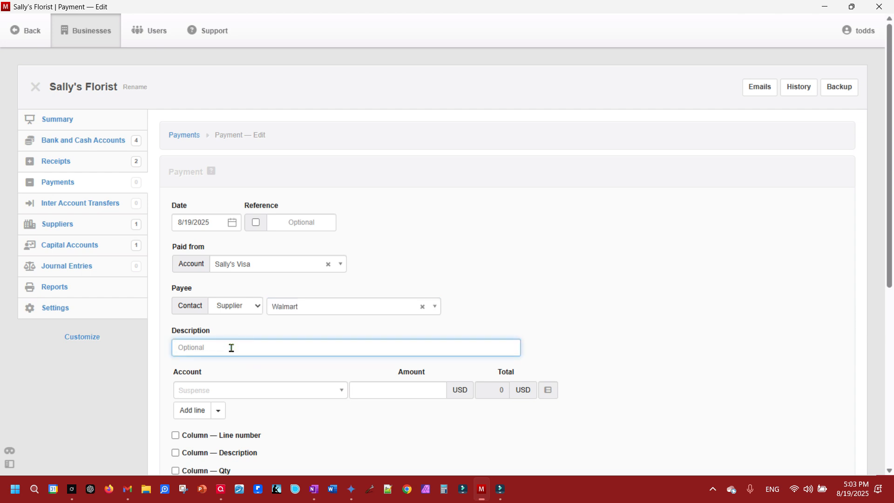
- Enter 'Office Supplies' as the description and charge the line to the Office Supplies account
{"action": "type", "text": "Office Supplies"}
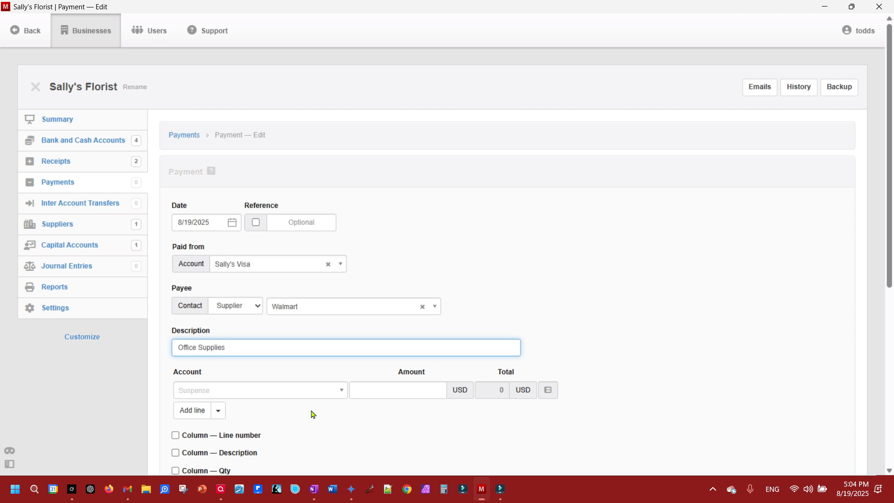
{"action": "left_click", "coordinate": [260, 390]}
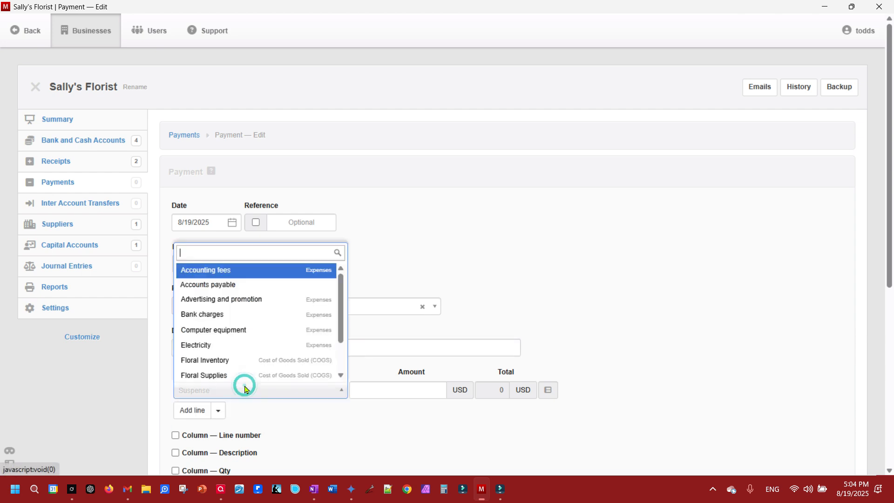
{"action": "scroll", "scroll_direction": "down", "scroll_amount": 3}
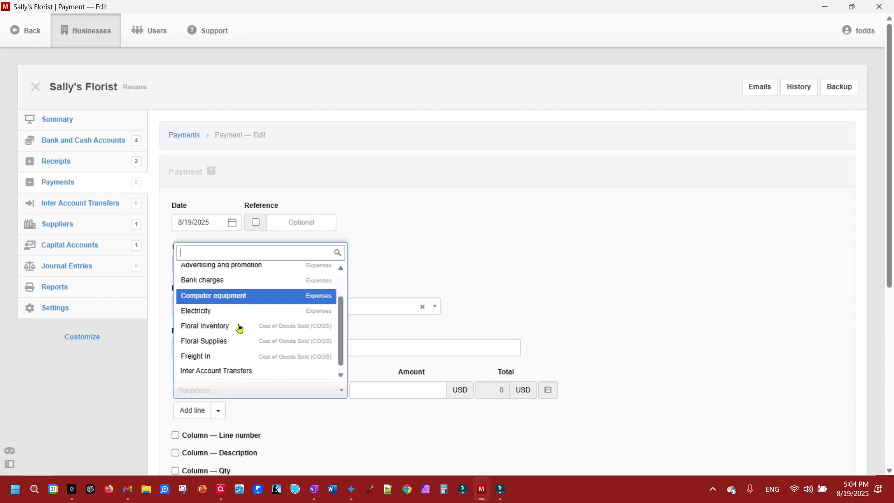
{"action": "scroll", "scroll_direction": "down", "scroll_amount": 3}
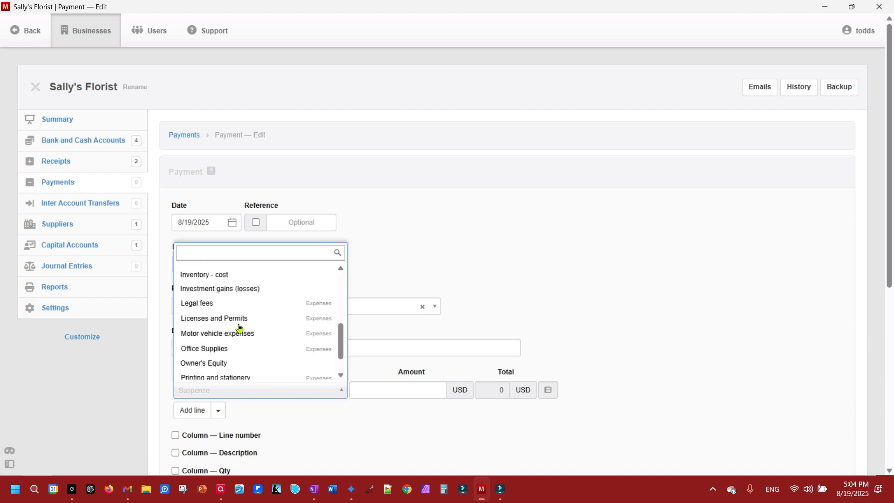
{"action": "left_click", "coordinate": [204, 349]}
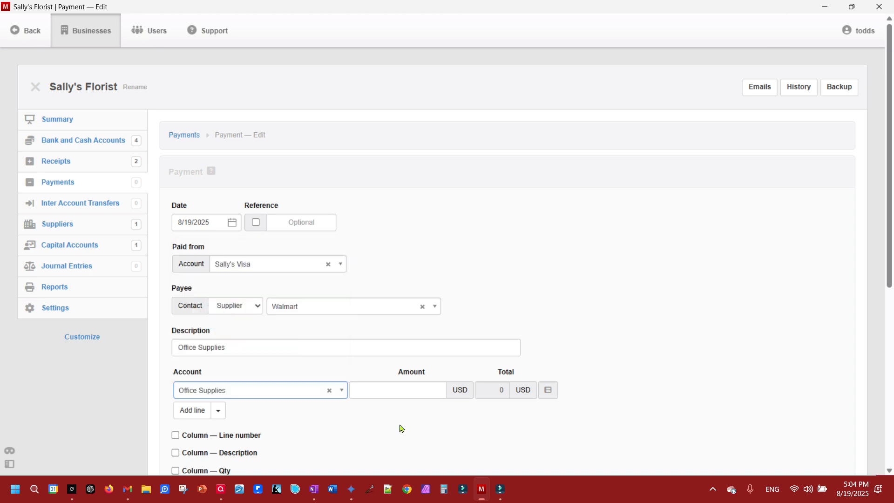
- Enter a 50 USD line amount and create the Walmart payment
{"action": "type", "text": "50"}
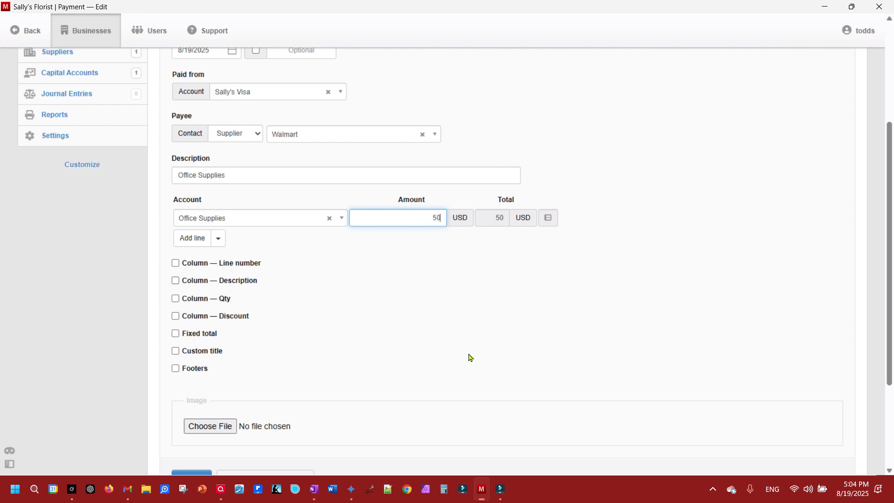
{"action": "scroll", "scroll_direction": "down", "scroll_amount": 3}
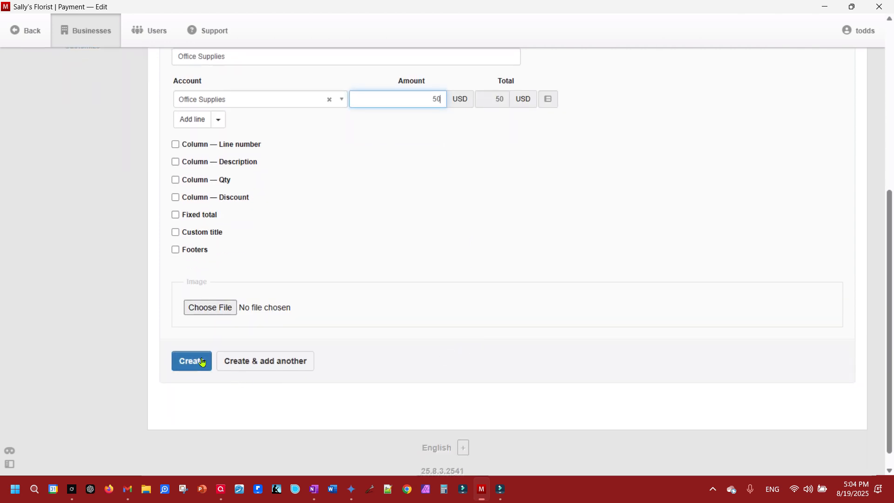
{"action": "left_click", "coordinate": [192, 361]}
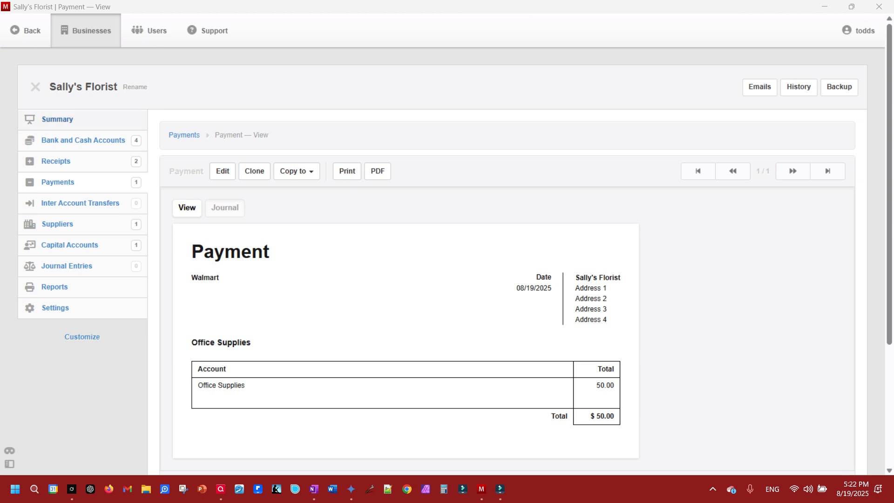
{"action": "left_click", "coordinate": [56, 120]}
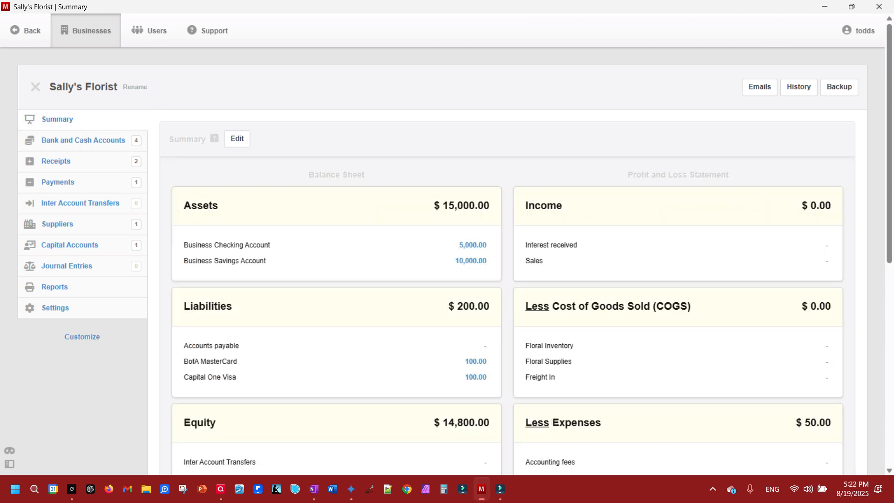
{"action": "scroll", "scroll_direction": "down", "scroll_amount": 3}
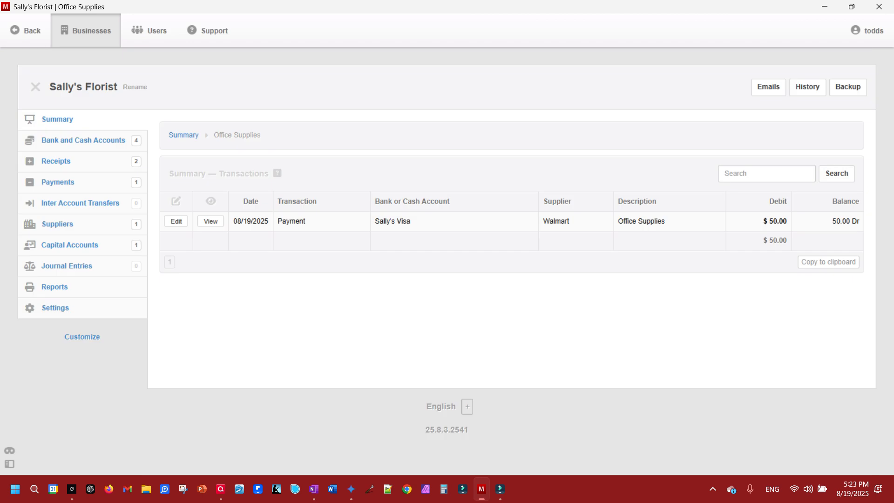
{"action": "left_click", "coordinate": [211, 221]}
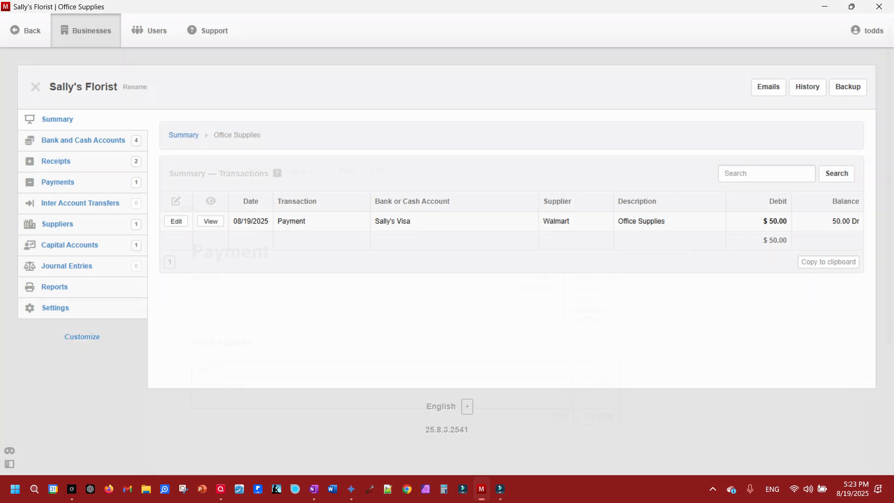
{"action": "left_click", "coordinate": [210, 221]}
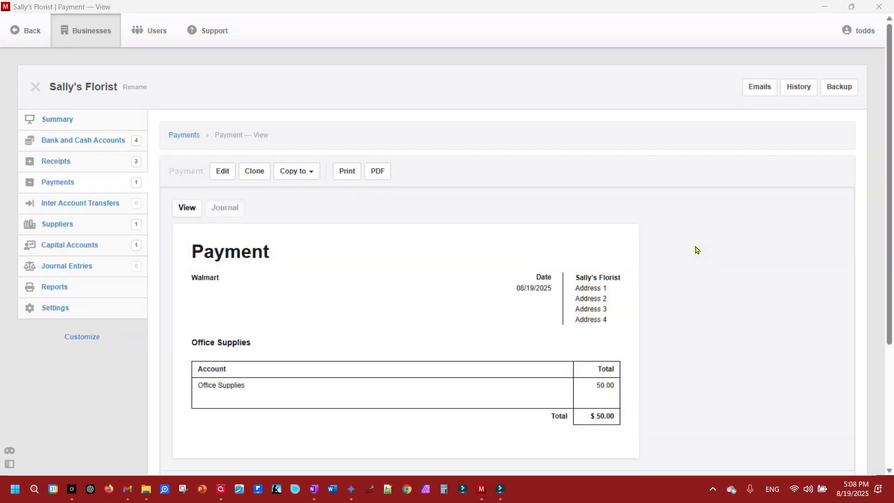
{"action": "mouse_move", "coordinate": [350, 131]}
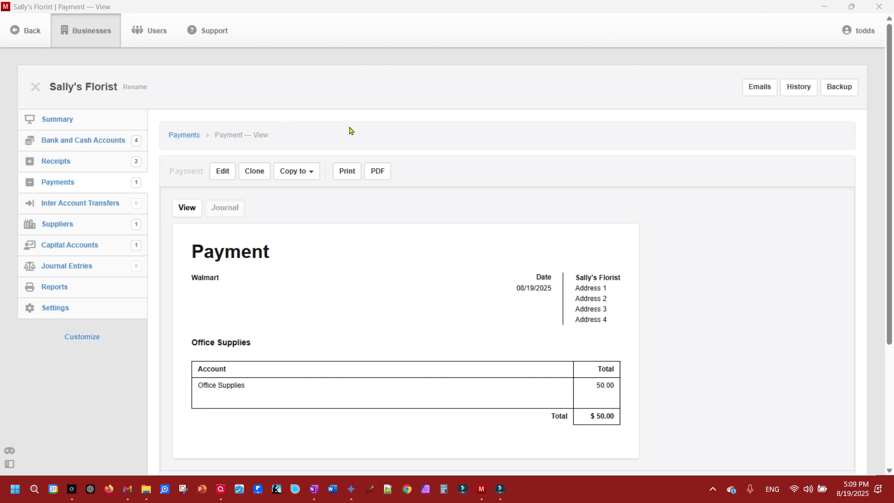
{"action": "mouse_move", "coordinate": [56, 186]}
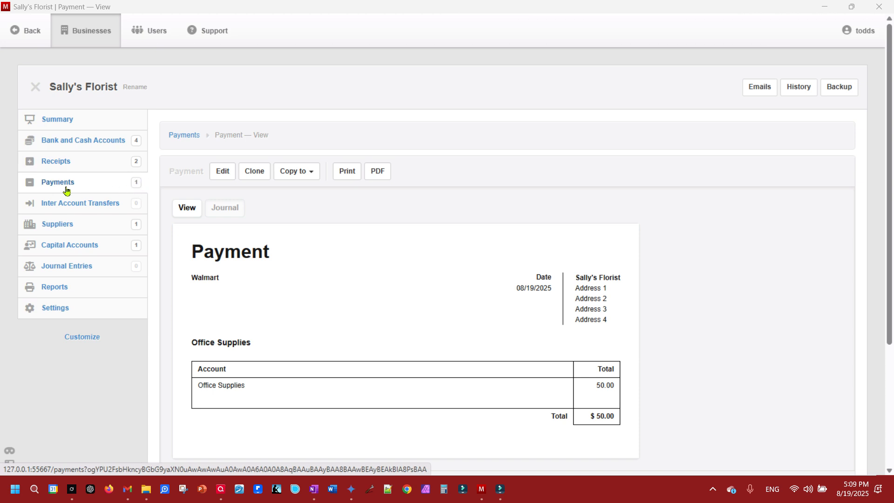
{"action": "mouse_move", "coordinate": [63, 186]}
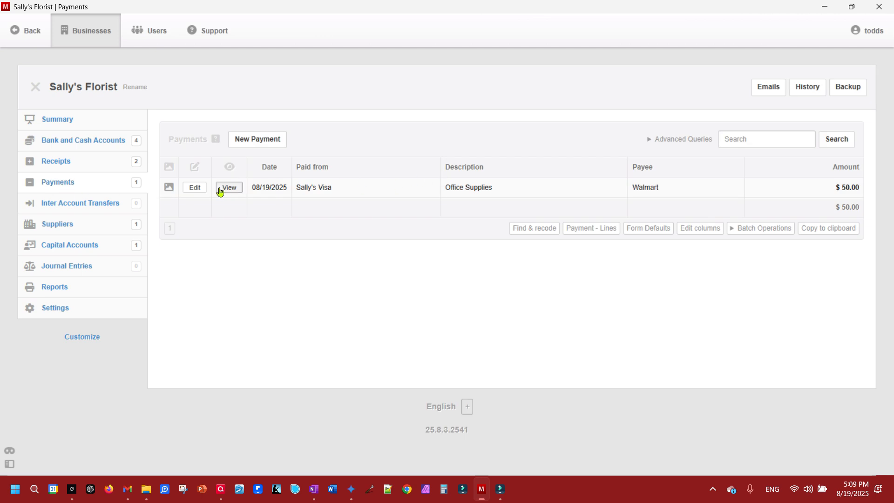
{"action": "mouse_move", "coordinate": [202, 186]}
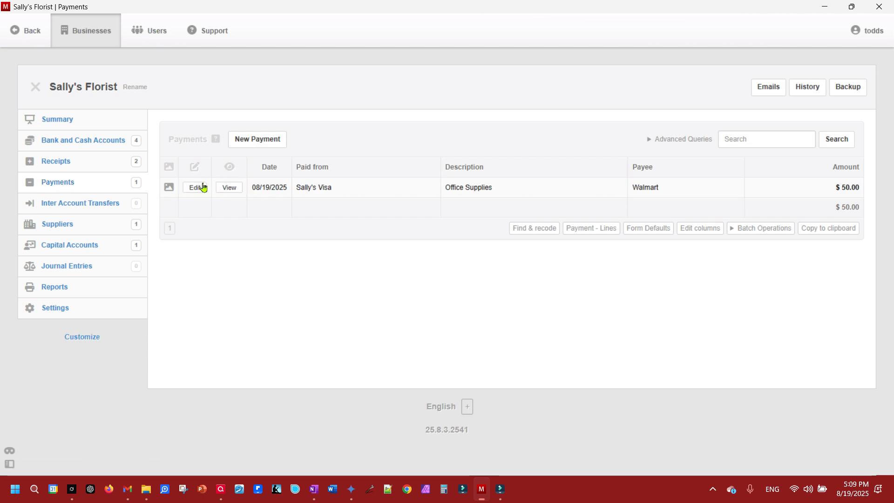
- Show the Payments list containing the single $50 Walmart payment
{"action": "left_click", "coordinate": [195, 187]}
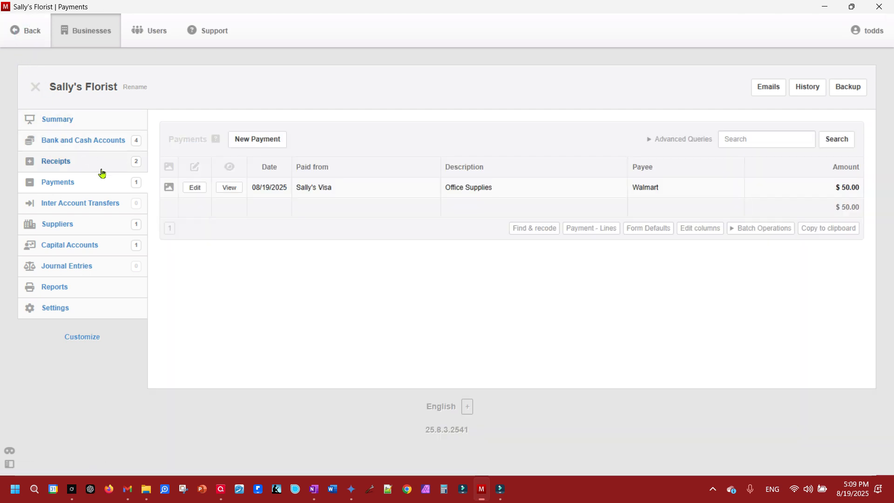
- From Bank and Cash Accounts, view the Sally's Visa transactions
{"action": "left_click", "coordinate": [83, 141]}
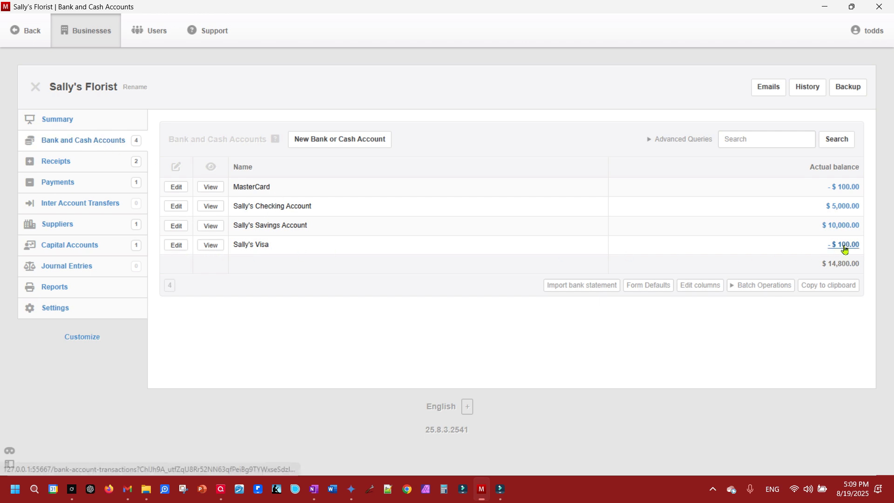
{"action": "left_click", "coordinate": [842, 245]}
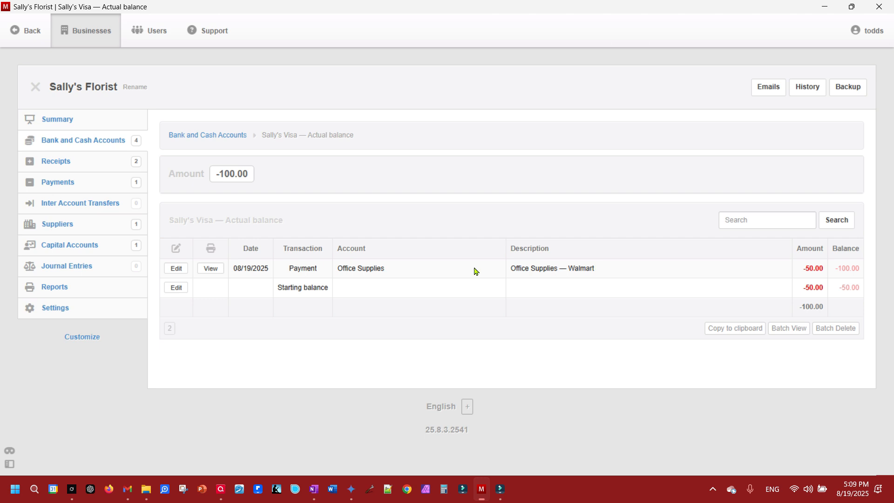
{"action": "mouse_move", "coordinate": [691, 270]}
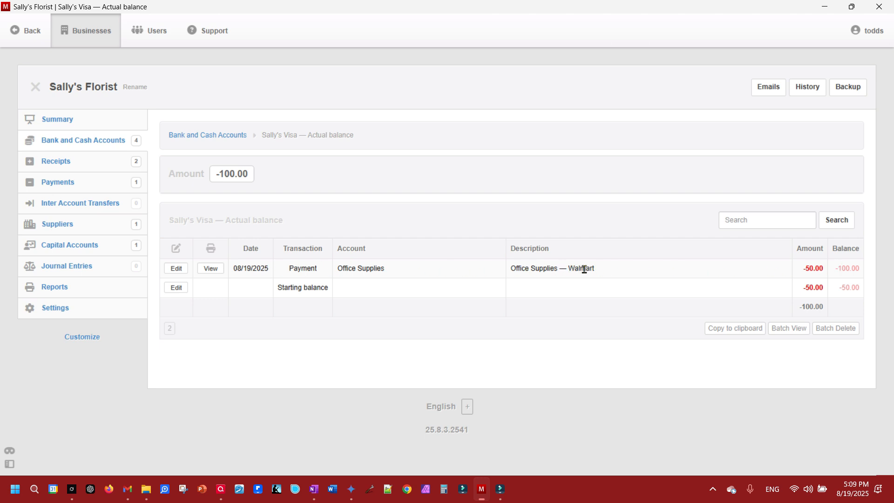
{"action": "mouse_move", "coordinate": [630, 271]}
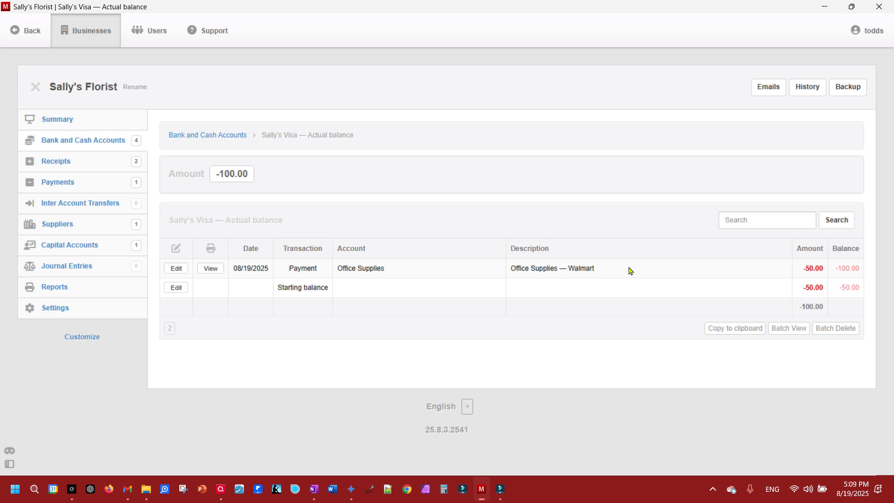
{"action": "mouse_move", "coordinate": [75, 105]}
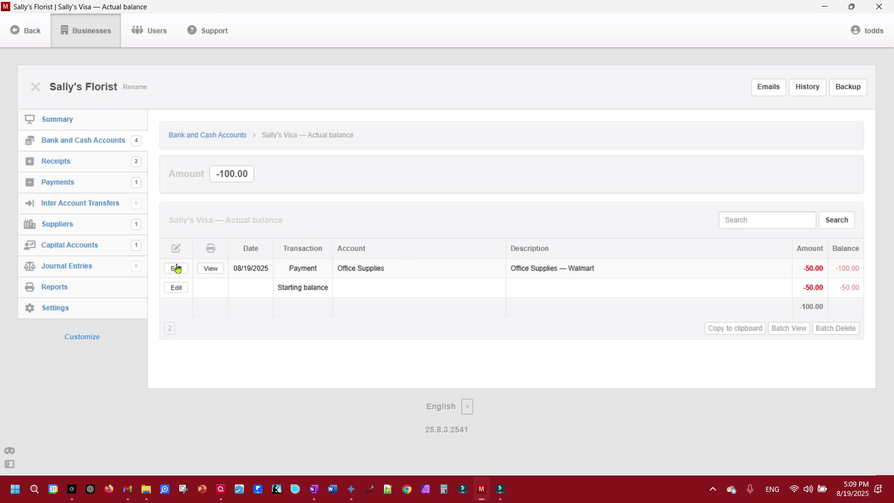
- Edit the Walmart payment, dismiss the Snipping Tool, and scroll to the Image field
{"action": "left_click", "coordinate": [176, 268]}
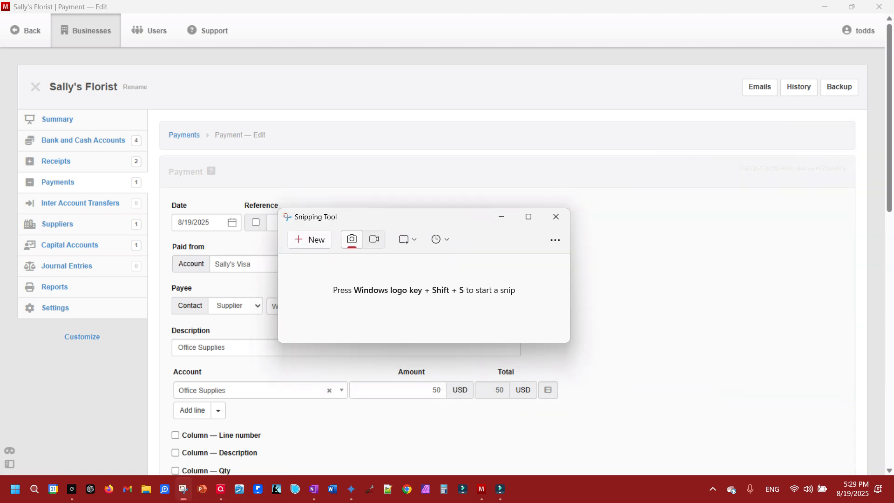
{"action": "left_click", "coordinate": [556, 216]}
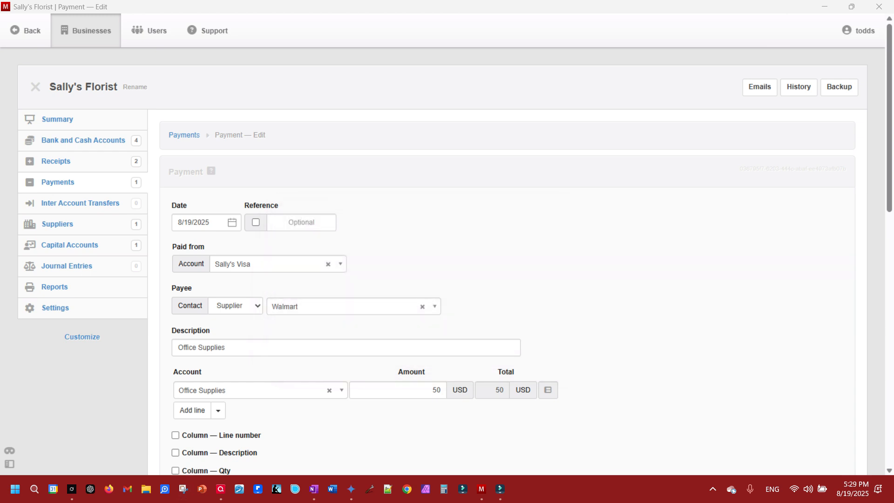
{"action": "scroll", "scroll_direction": "down", "scroll_amount": 3}
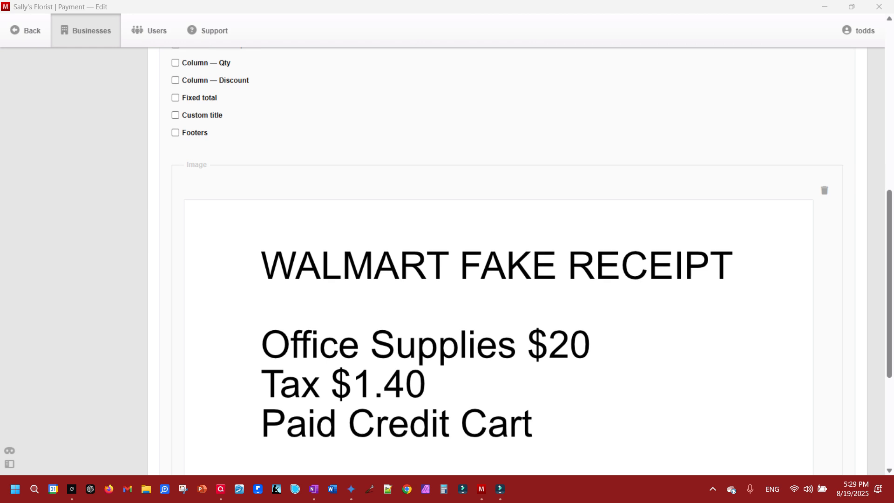
{"action": "scroll", "scroll_direction": "down", "scroll_amount": 3}
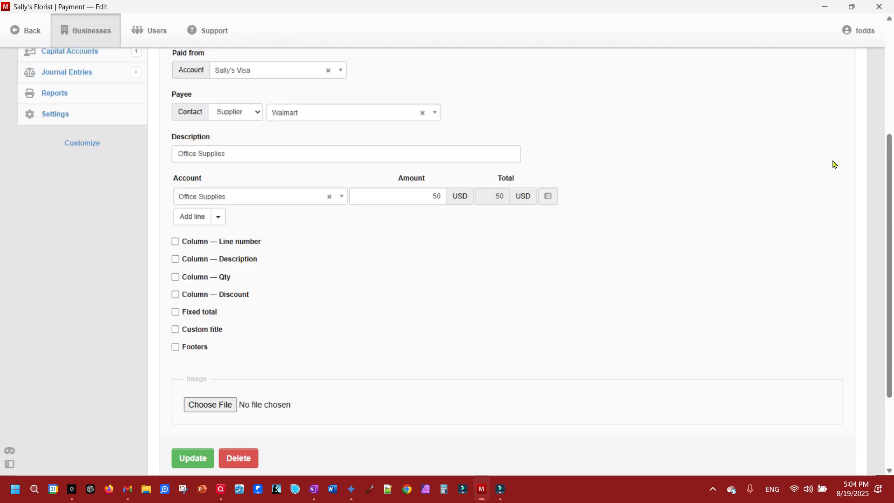
{"action": "mouse_move", "coordinate": [617, 332]}
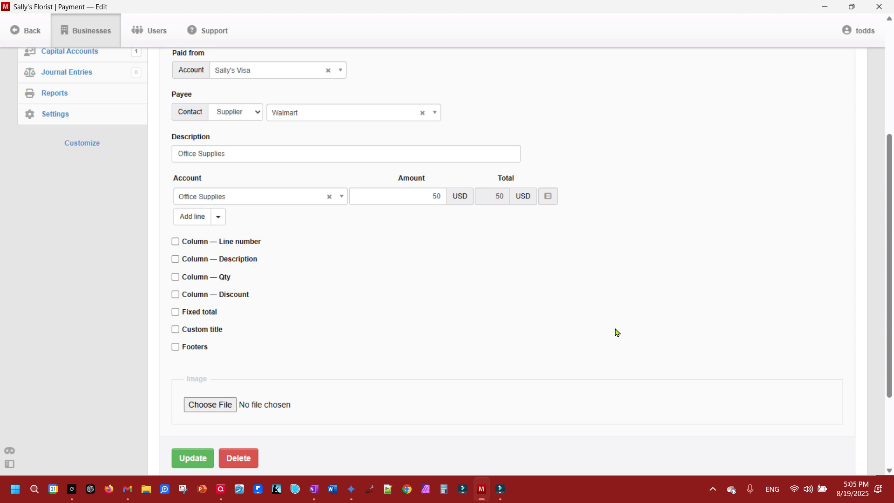
{"action": "mouse_move", "coordinate": [210, 405]}
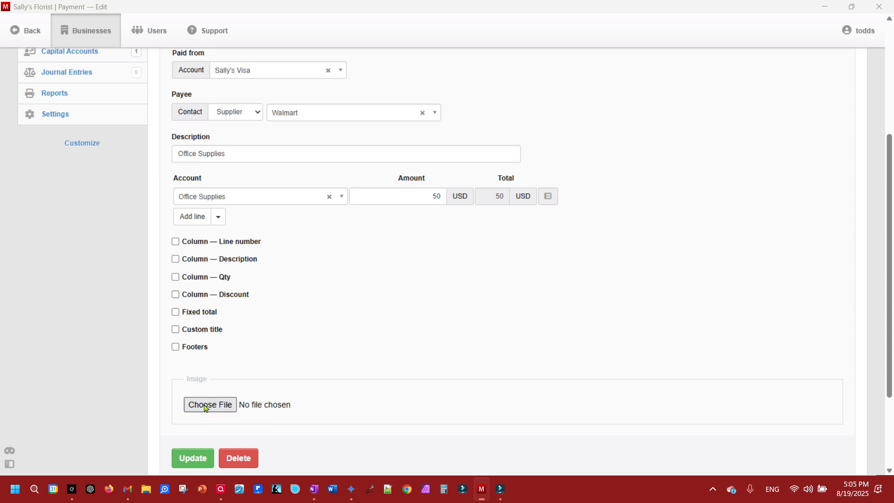
- Browse to _Sally's Florist > Receipts > 2025 > Office Supplies and choose the Walmart receipt JPG
{"action": "left_click", "coordinate": [209, 405]}
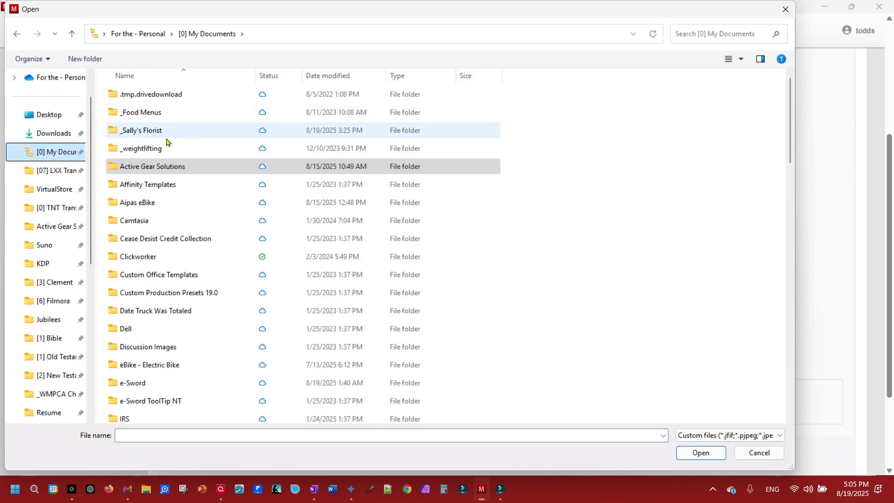
{"action": "double_click", "coordinate": [141, 130]}
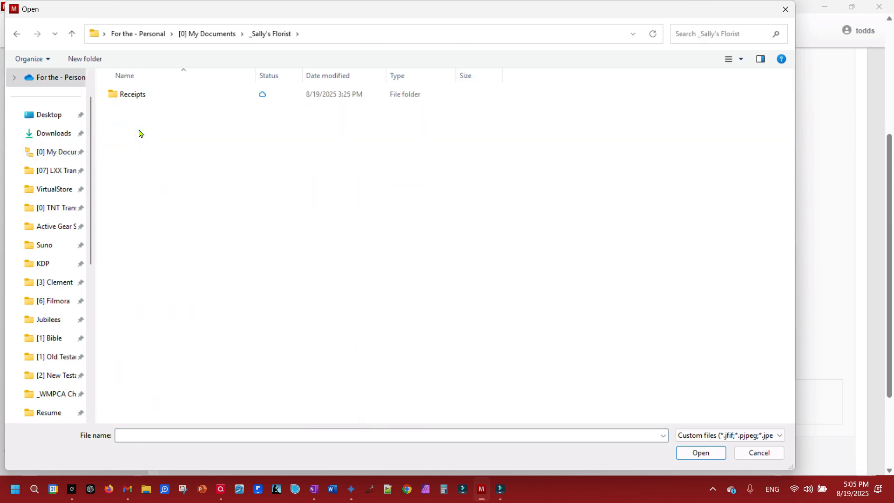
{"action": "mouse_move", "coordinate": [118, 92]}
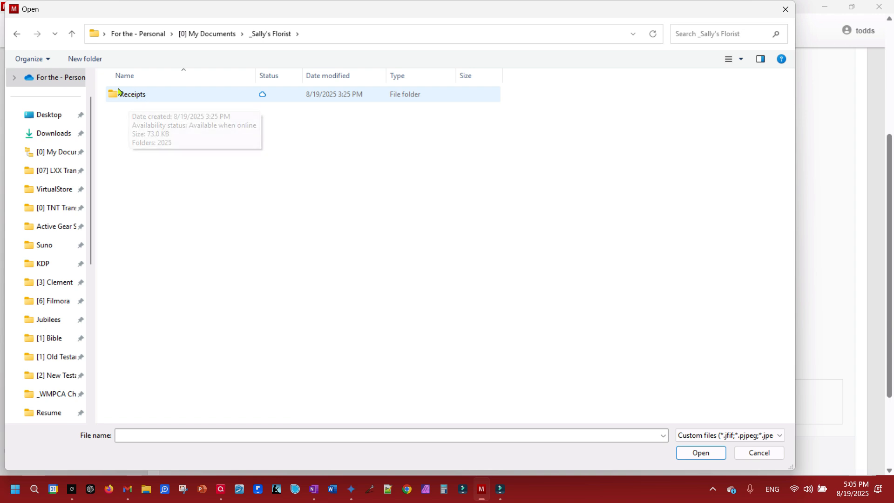
{"action": "mouse_move", "coordinate": [130, 96]}
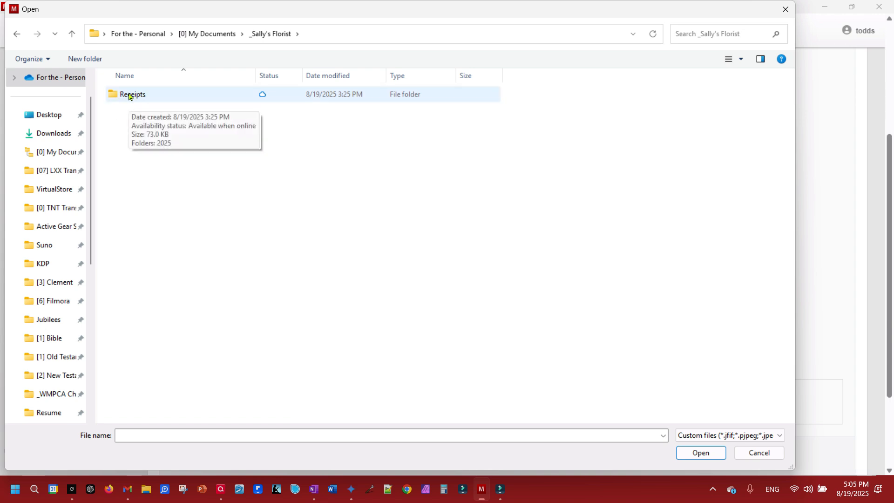
{"action": "double_click", "coordinate": [132, 94]}
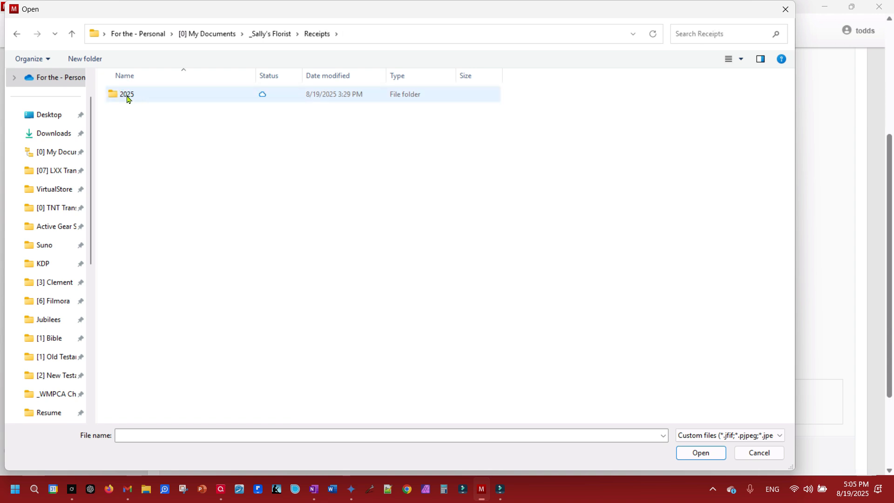
{"action": "double_click", "coordinate": [127, 94]}
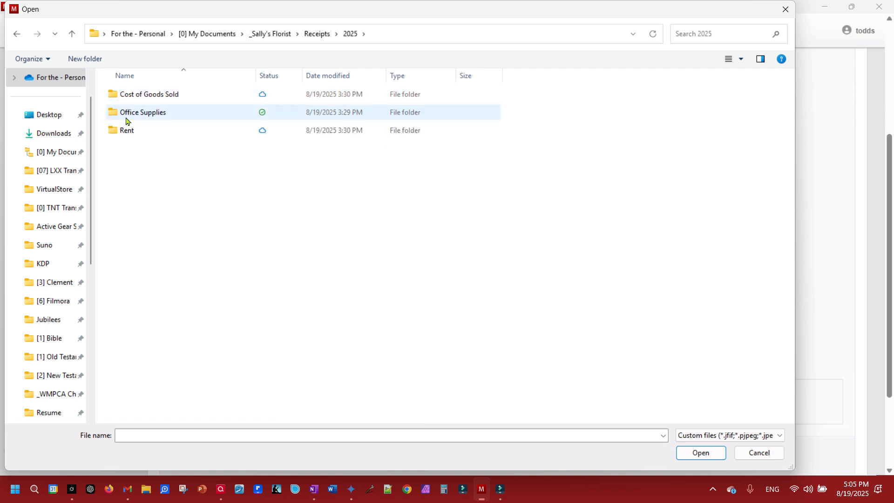
{"action": "left_click", "coordinate": [161, 94]}
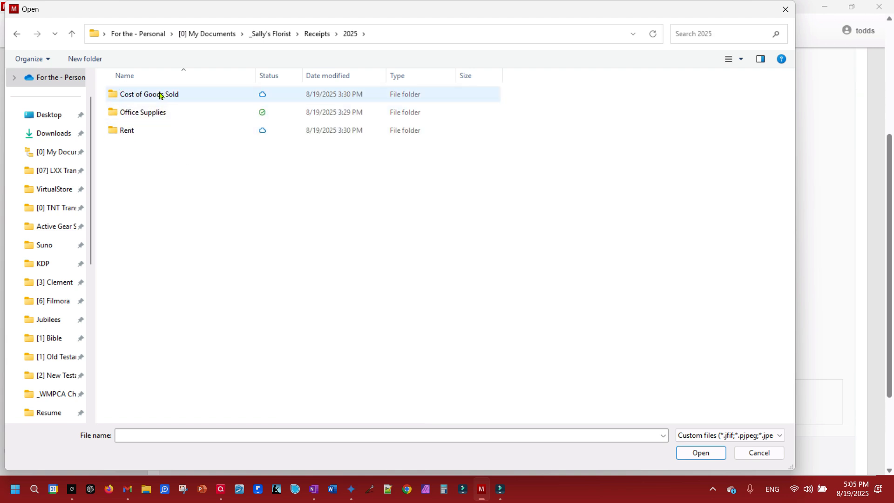
{"action": "mouse_move", "coordinate": [139, 98]}
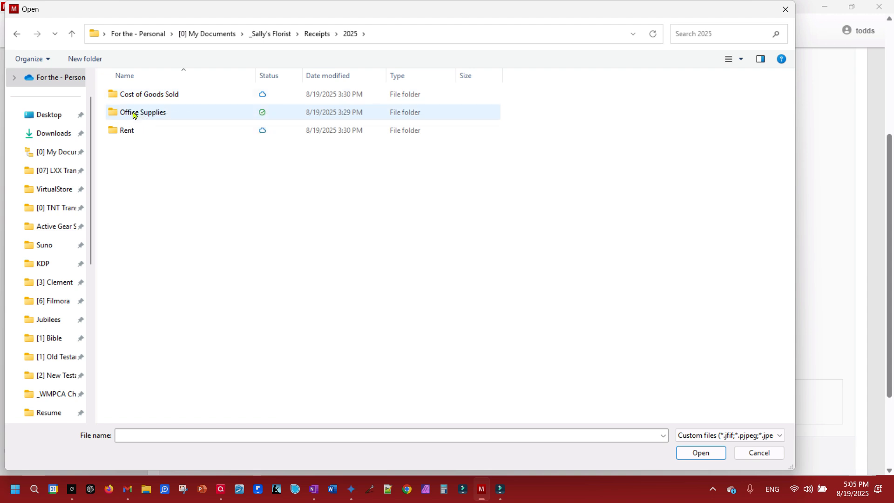
{"action": "double_click", "coordinate": [142, 112]}
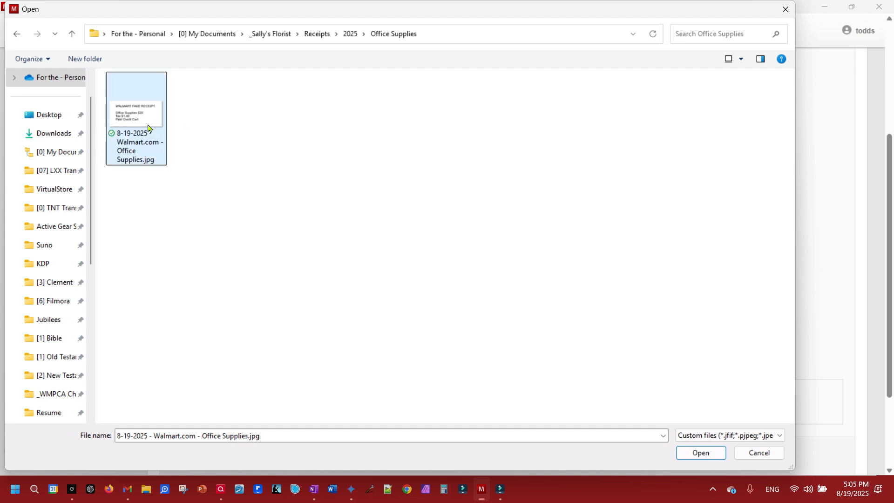
{"action": "mouse_move", "coordinate": [149, 127]}
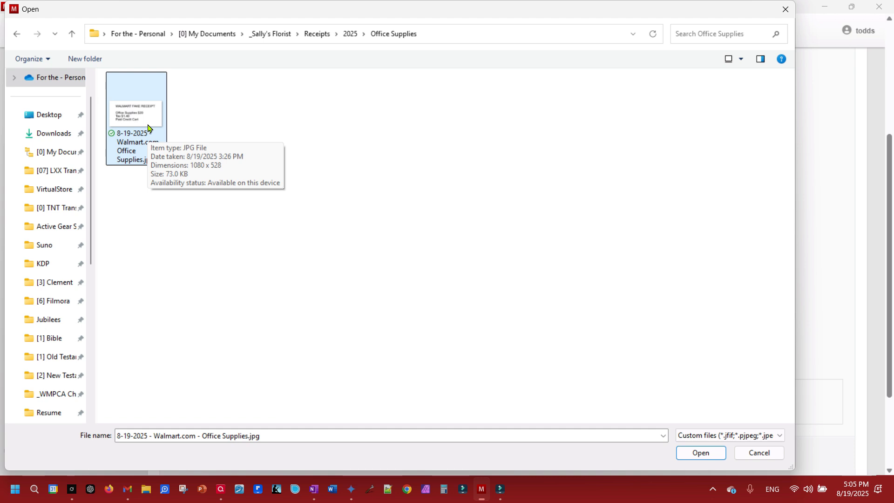
{"action": "mouse_move", "coordinate": [145, 121]}
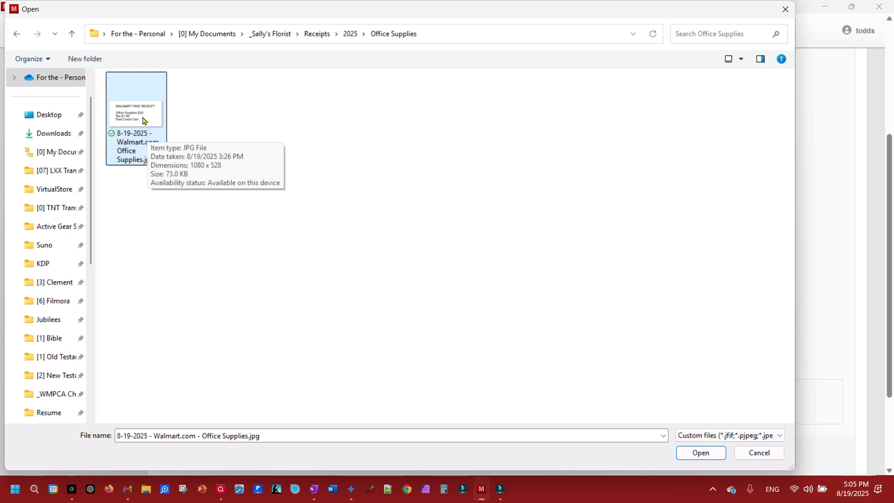
{"action": "double_click", "coordinate": [136, 114]}
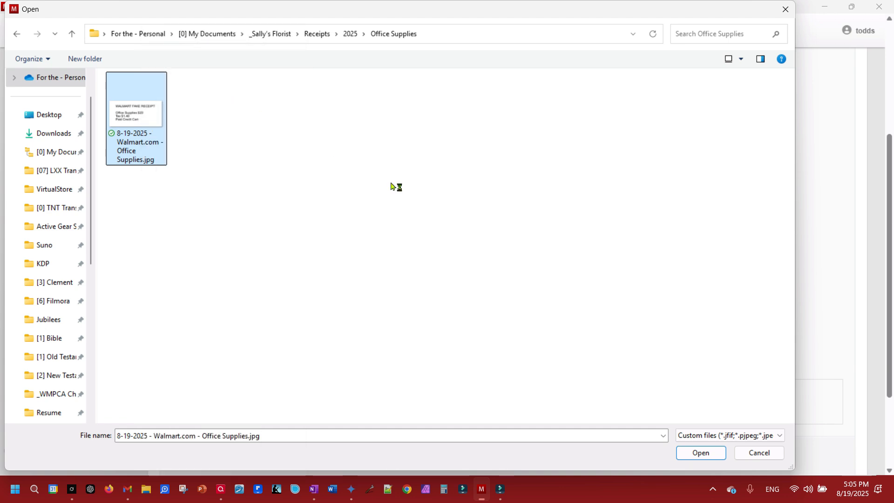
{"action": "double_click", "coordinate": [135, 112]}
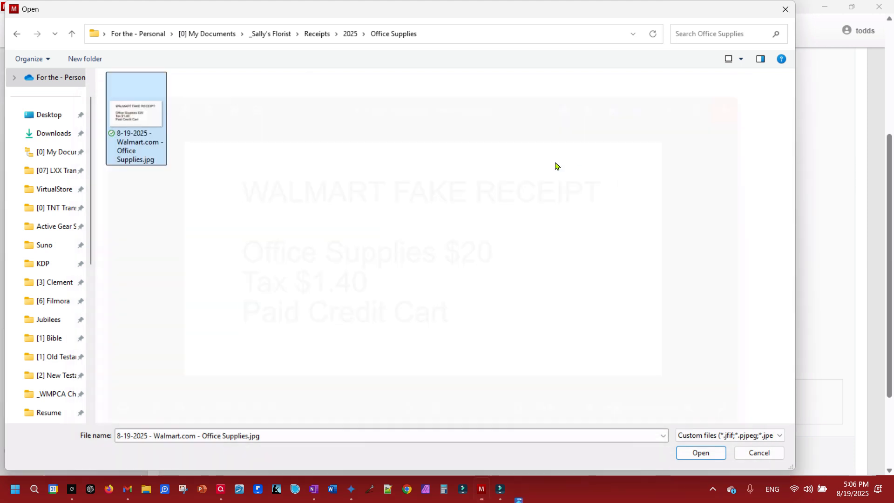
- Update the $50 Walmart payment with its attached receipt image
{"action": "left_click", "coordinate": [701, 453]}
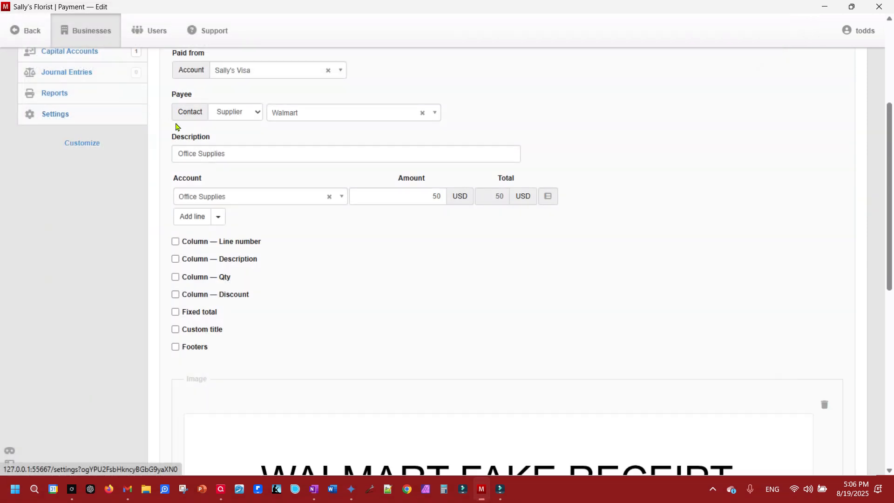
{"action": "scroll", "scroll_direction": "down", "scroll_amount": 3}
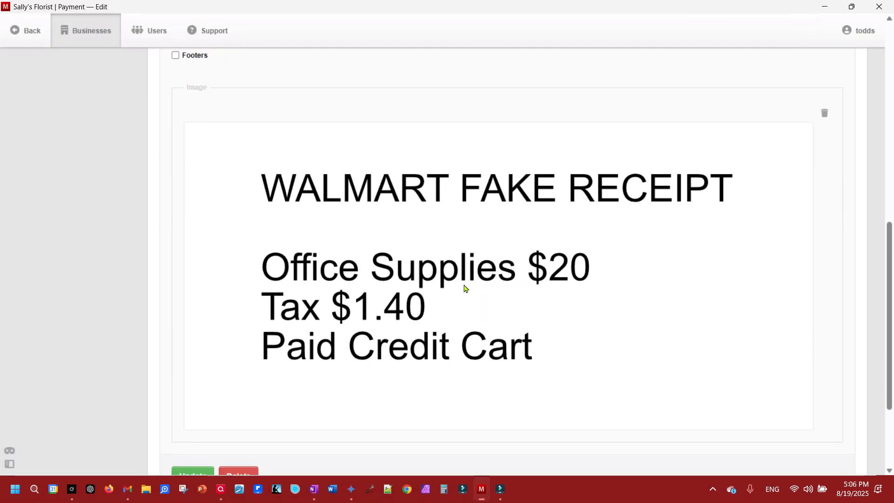
{"action": "scroll", "scroll_direction": "down", "scroll_amount": 3}
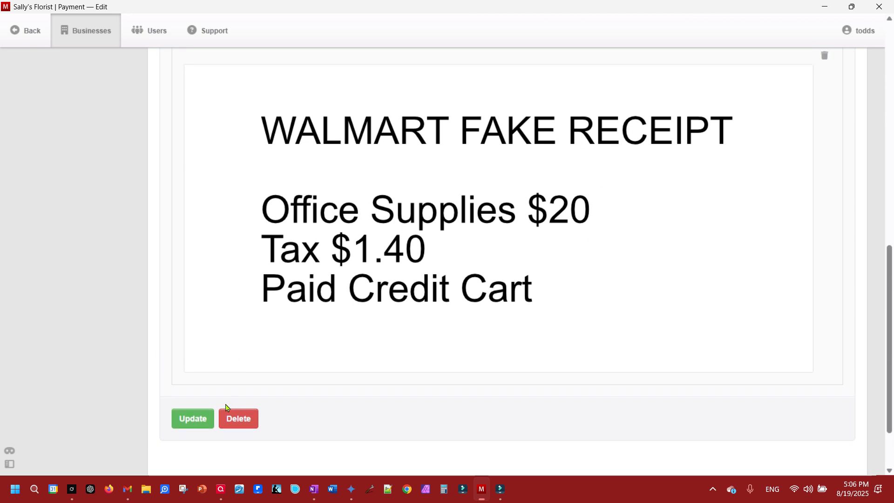
{"action": "left_click", "coordinate": [193, 418]}
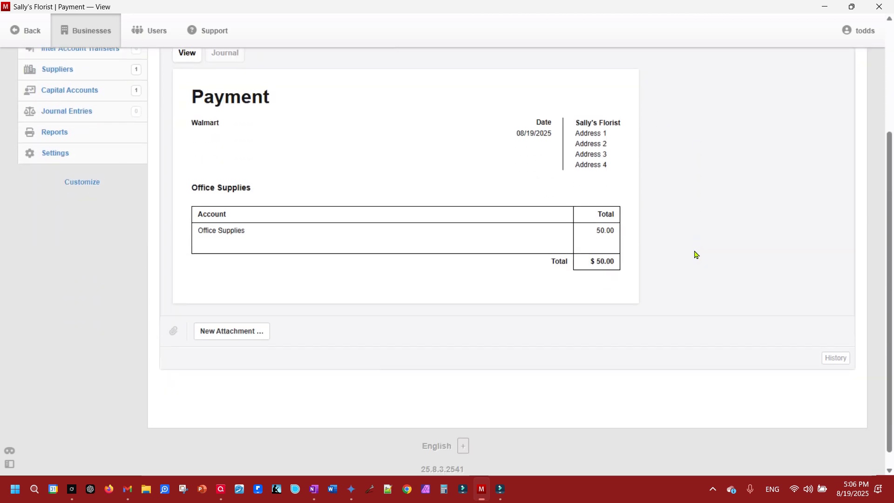
{"action": "scroll", "scroll_direction": "down", "scroll_amount": 3}
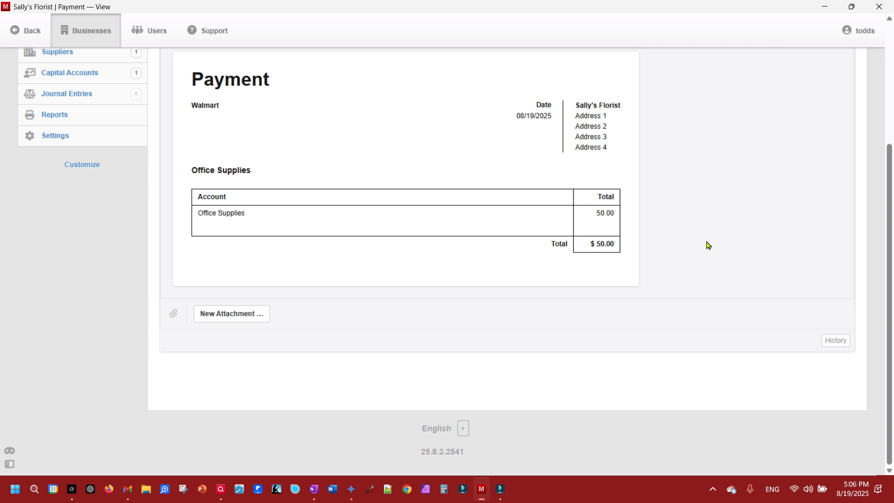
{"action": "scroll", "scroll_direction": "up", "scroll_amount": 3}
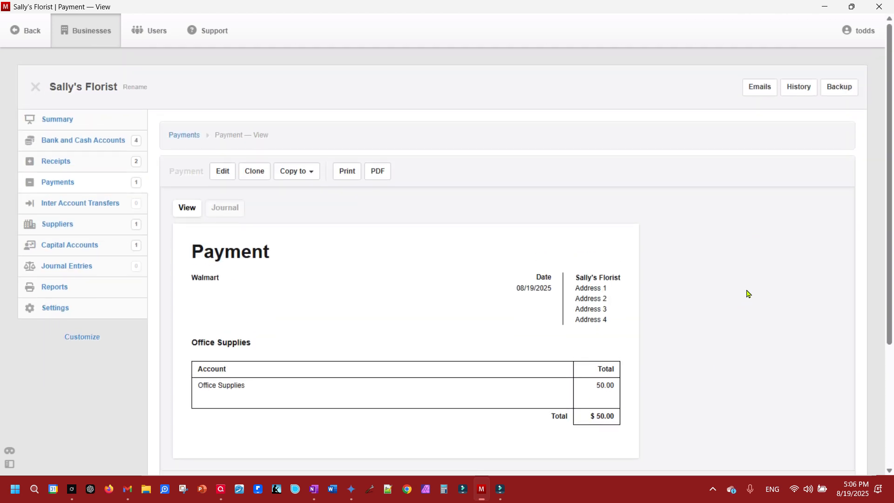
{"action": "mouse_move", "coordinate": [766, 281]}
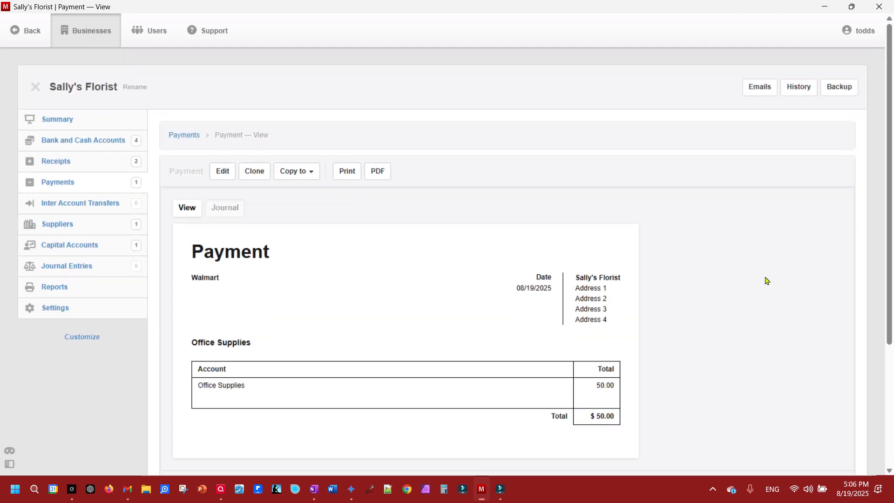
{"action": "mouse_move", "coordinate": [776, 286]}
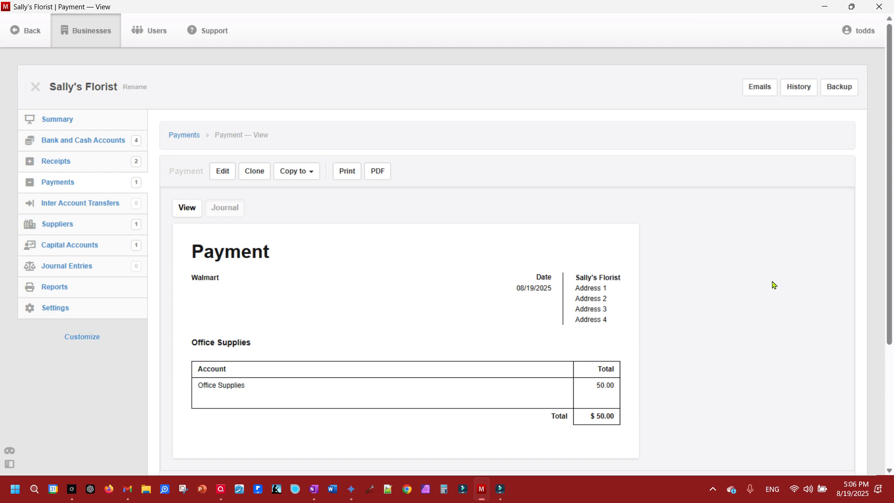
{"action": "mouse_move", "coordinate": [759, 313]}
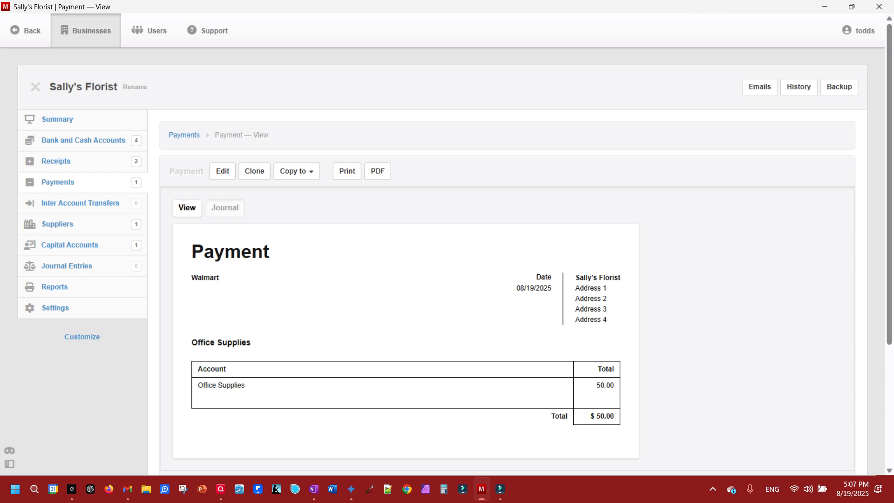
{"action": "mouse_move", "coordinate": [628, 289]}
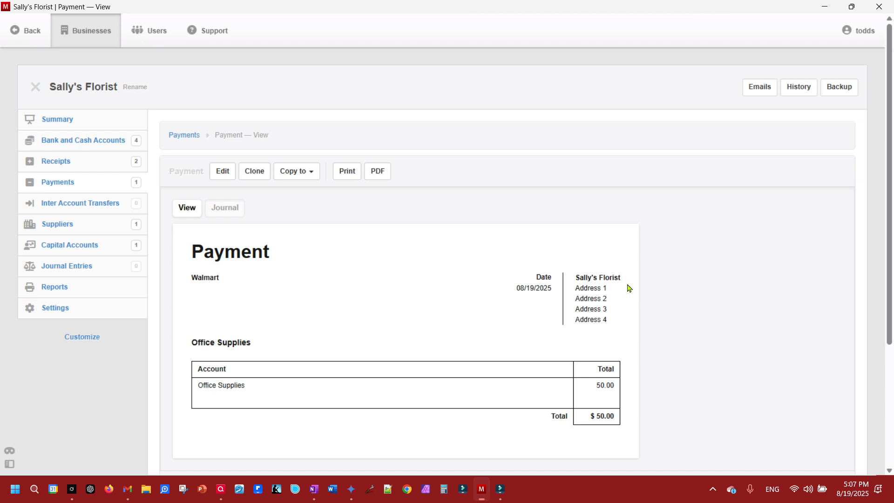
{"action": "mouse_move", "coordinate": [734, 300]}
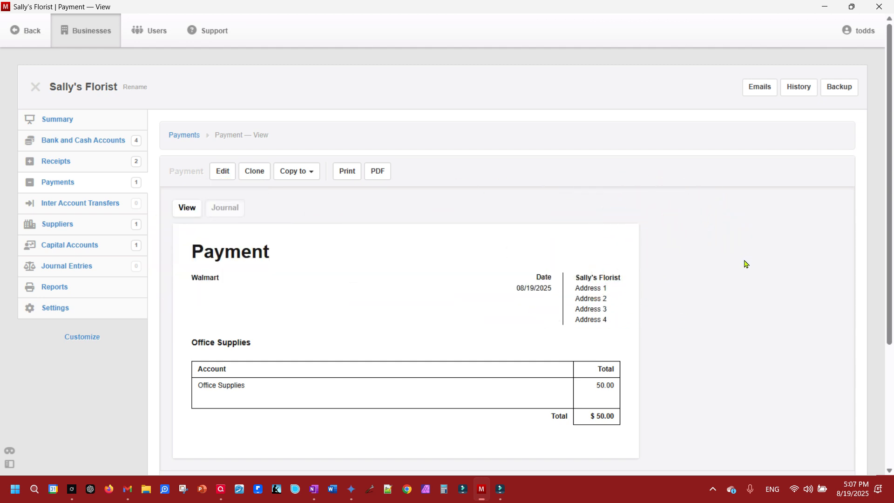
{"action": "mouse_move", "coordinate": [760, 259]}
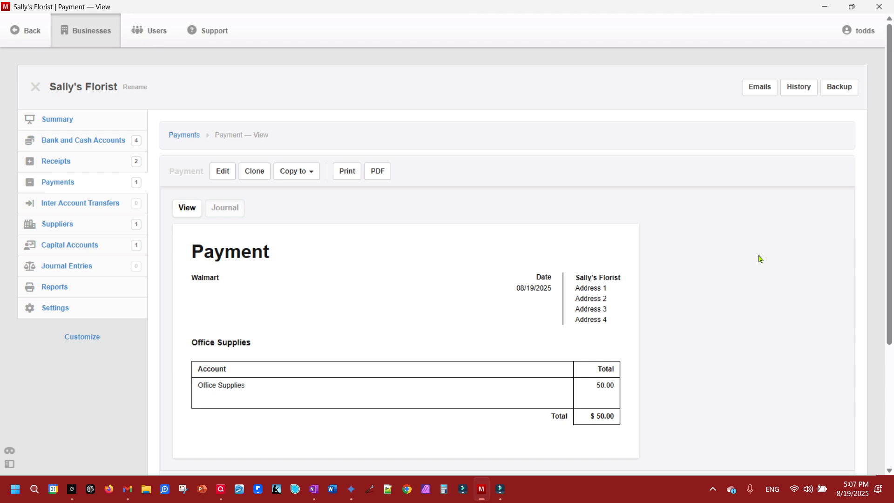
{"action": "mouse_move", "coordinate": [781, 283]}
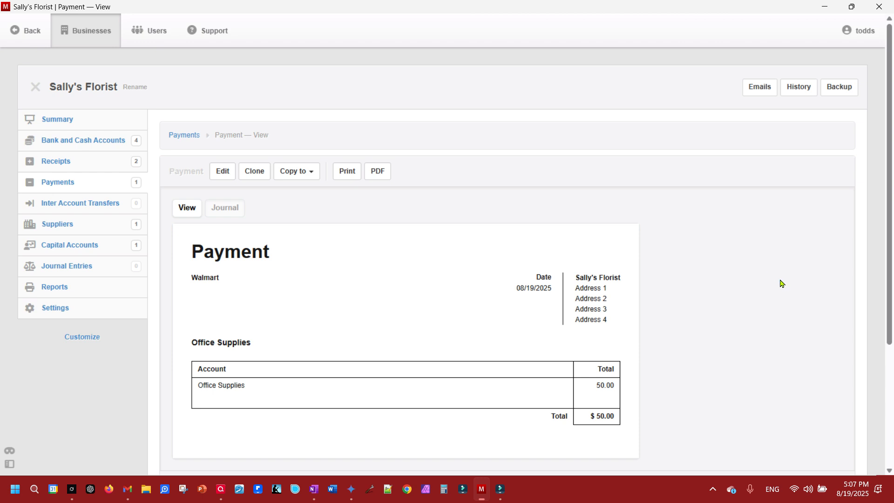
{"action": "mouse_move", "coordinate": [778, 285]}
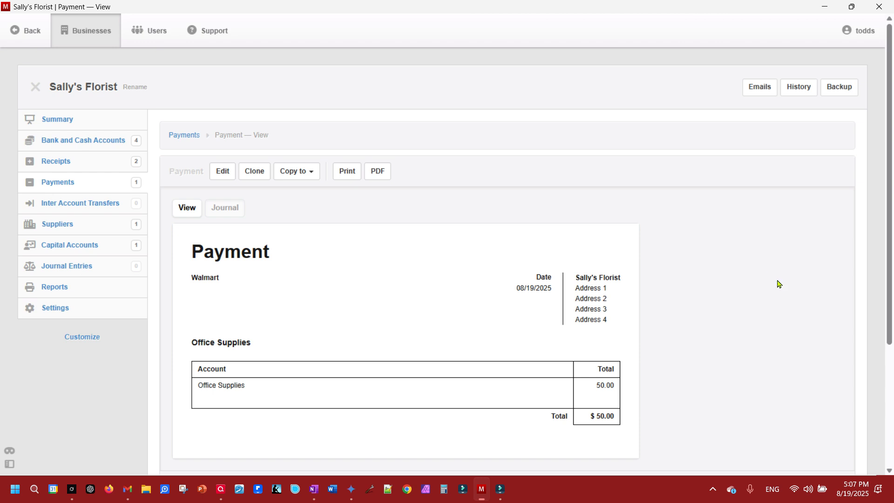
{"action": "mouse_move", "coordinate": [785, 272]}
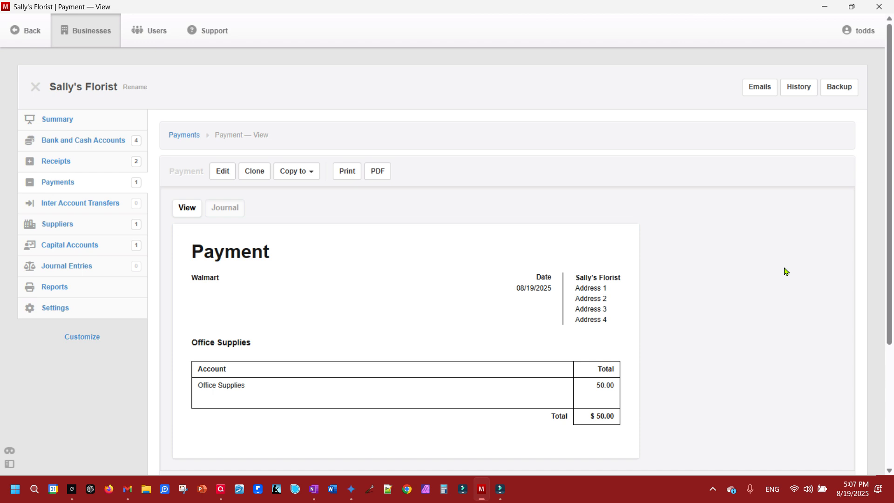